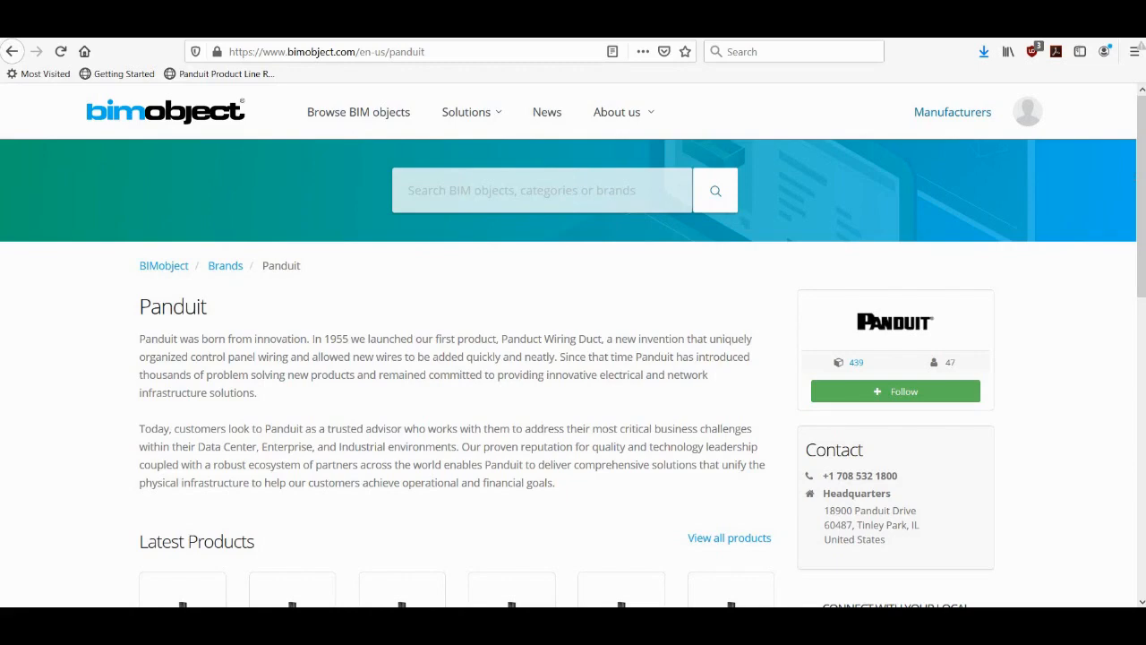
- Enter the search query 'panduit cabinets' in the BIM object search field
scroll(down, 3)
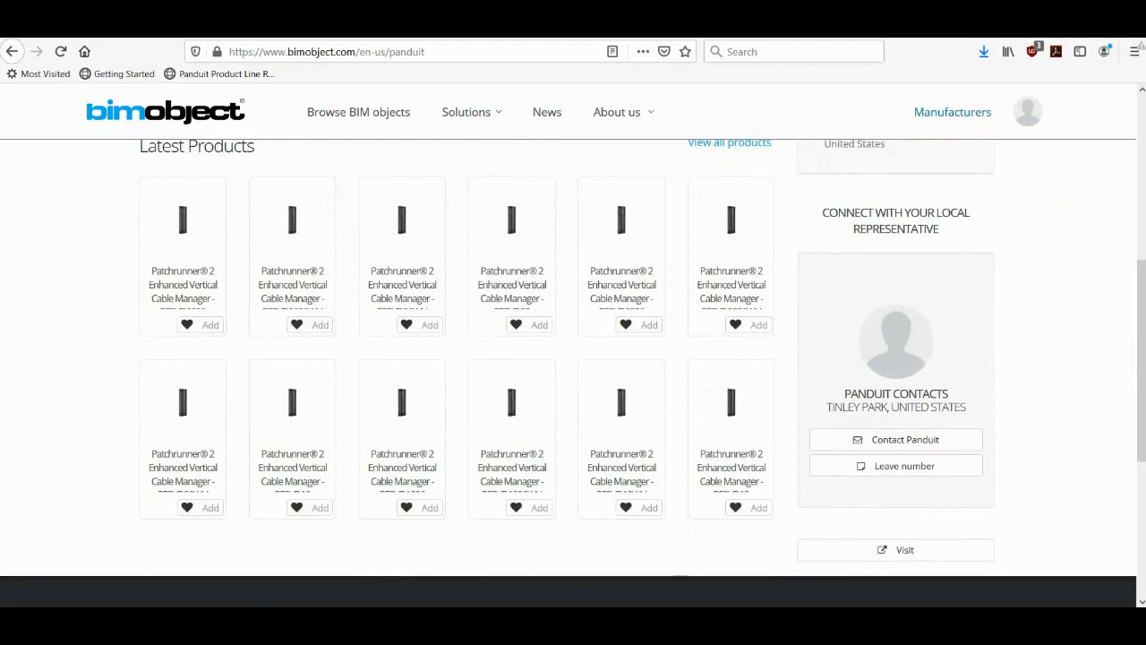
scroll(up, 3)
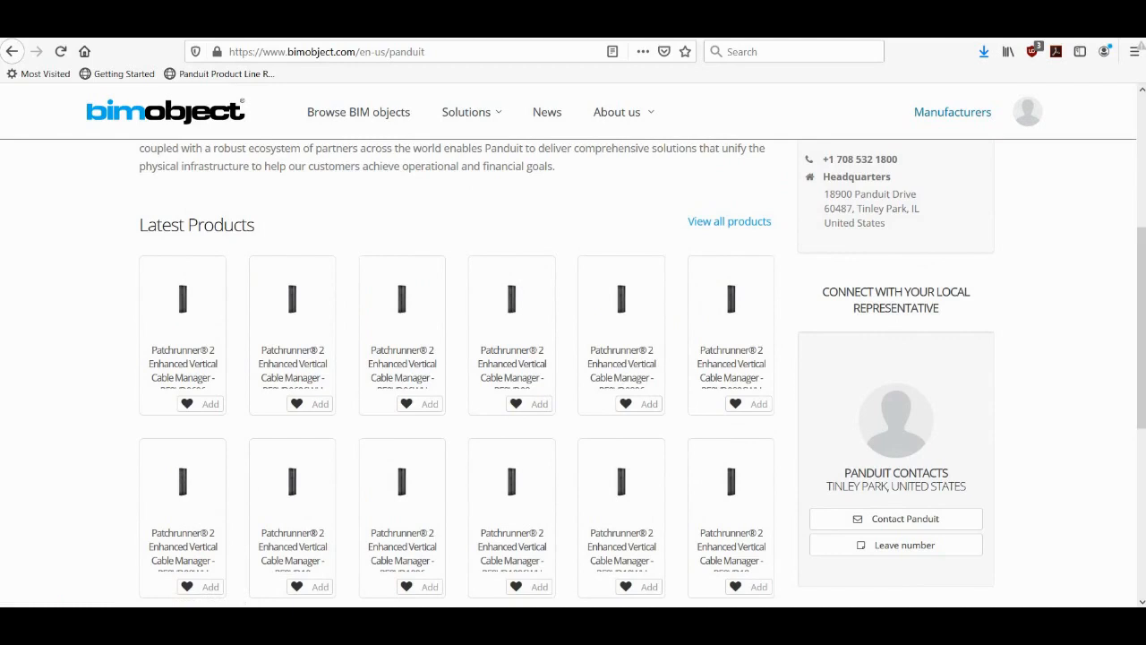
mouse_move(729, 222)
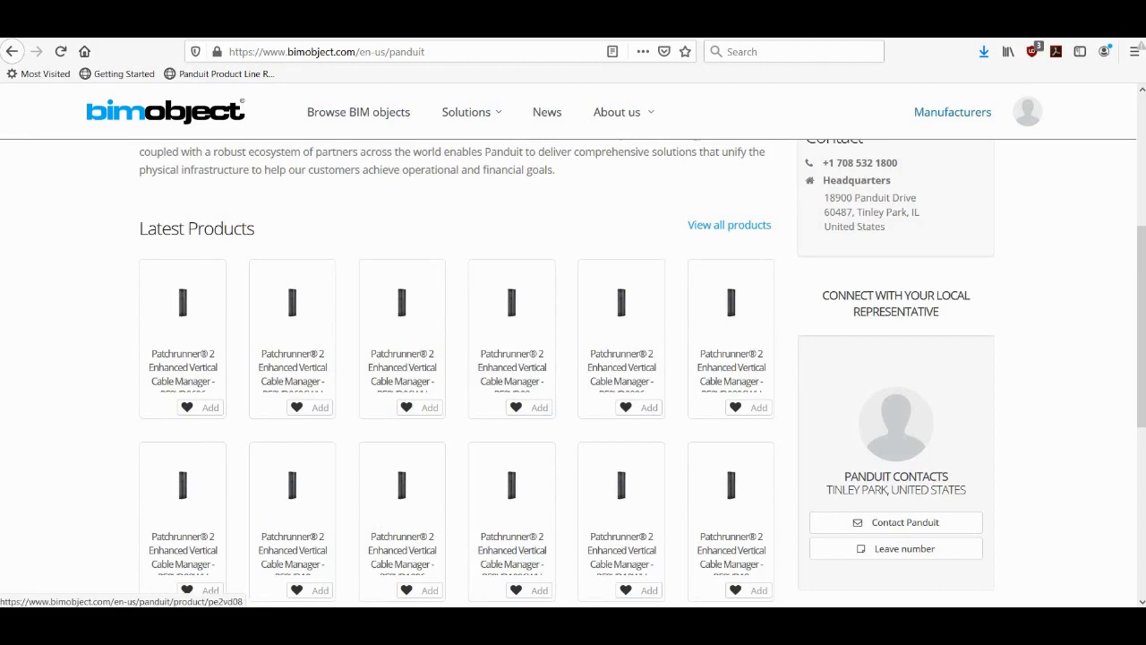
scroll(up, 3)
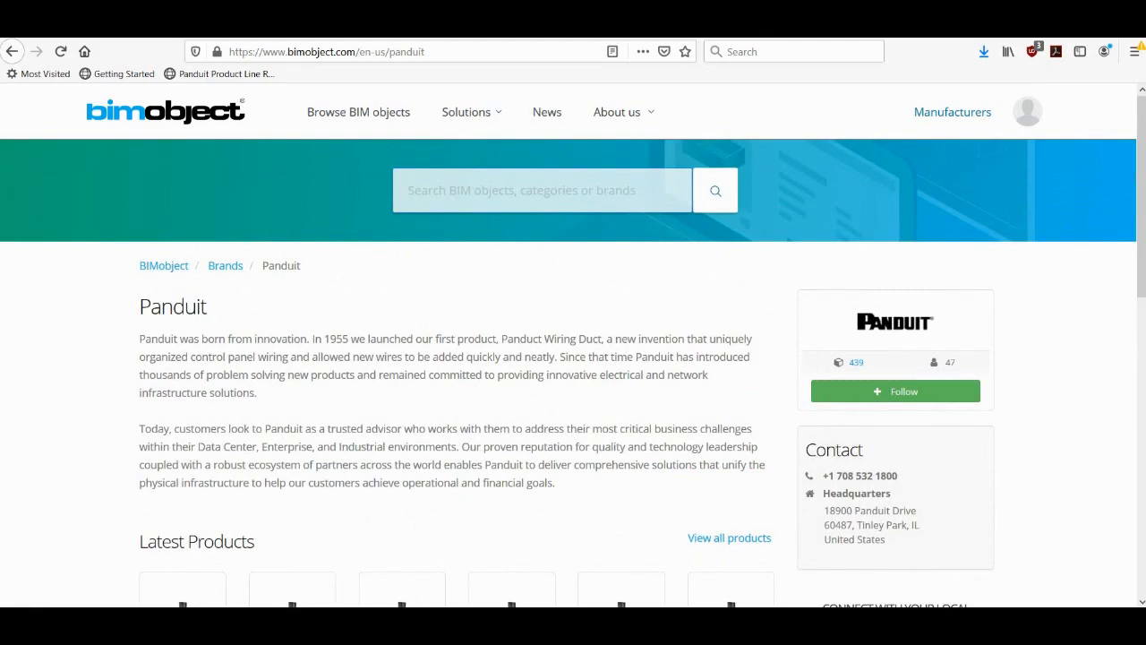
click(541, 190)
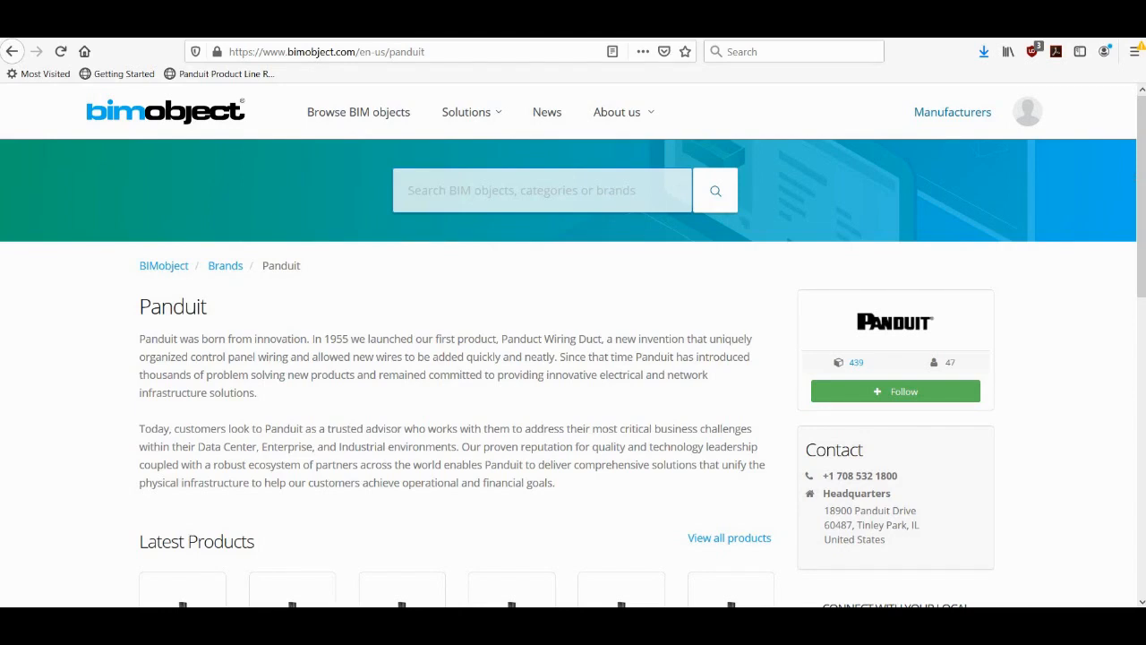
text(panduit)
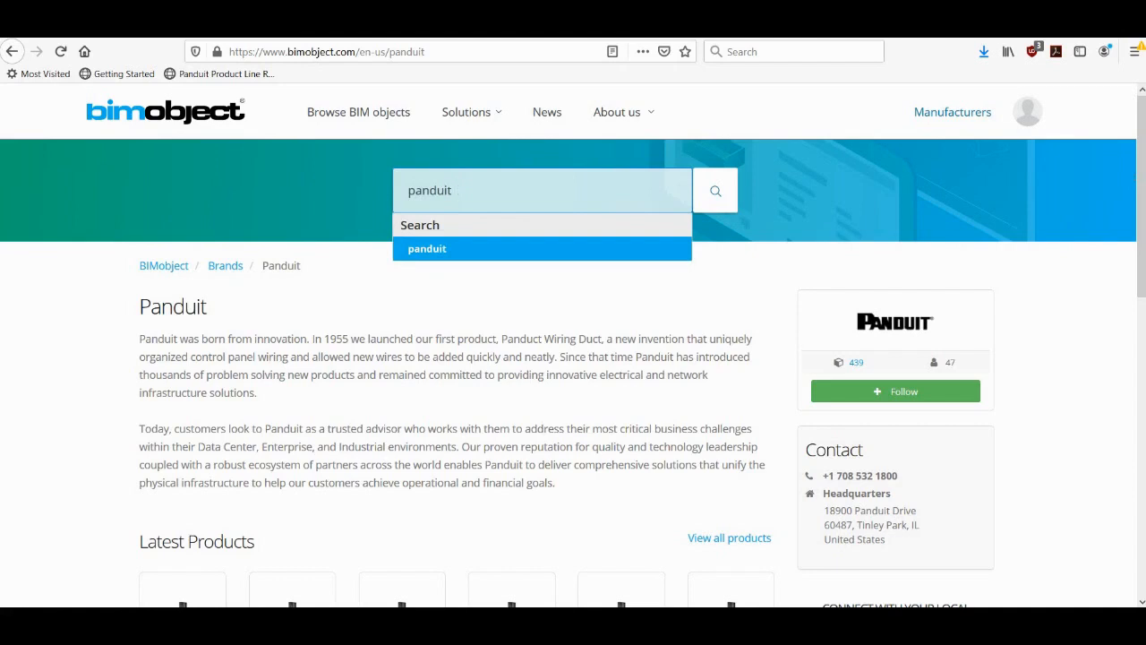
text(ca)
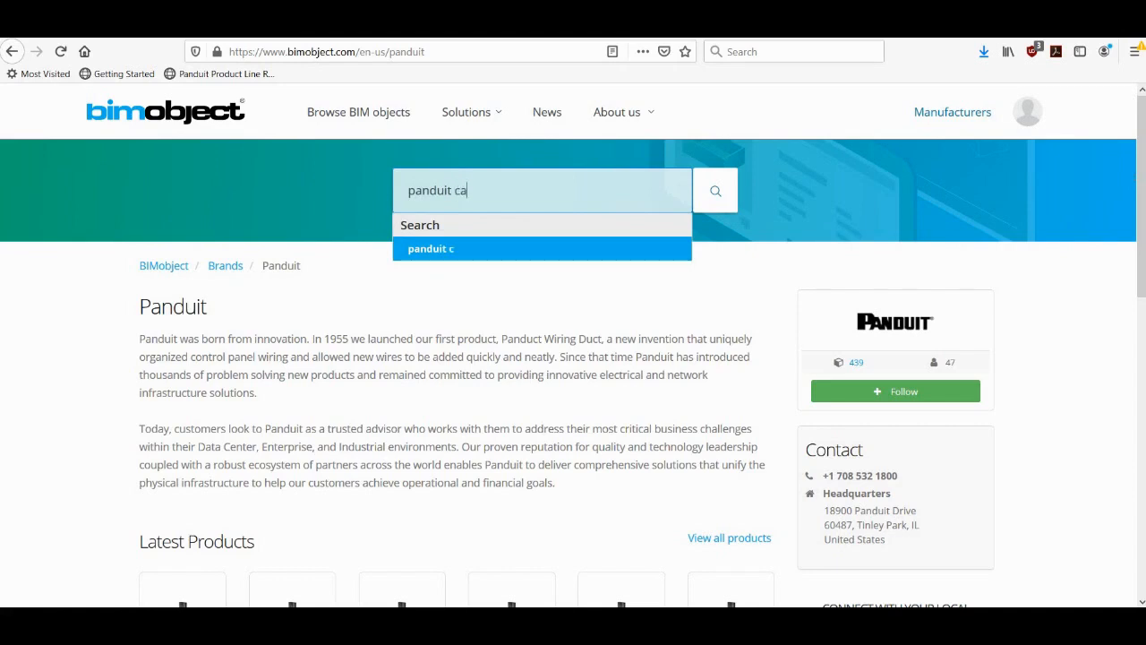
text(binets)
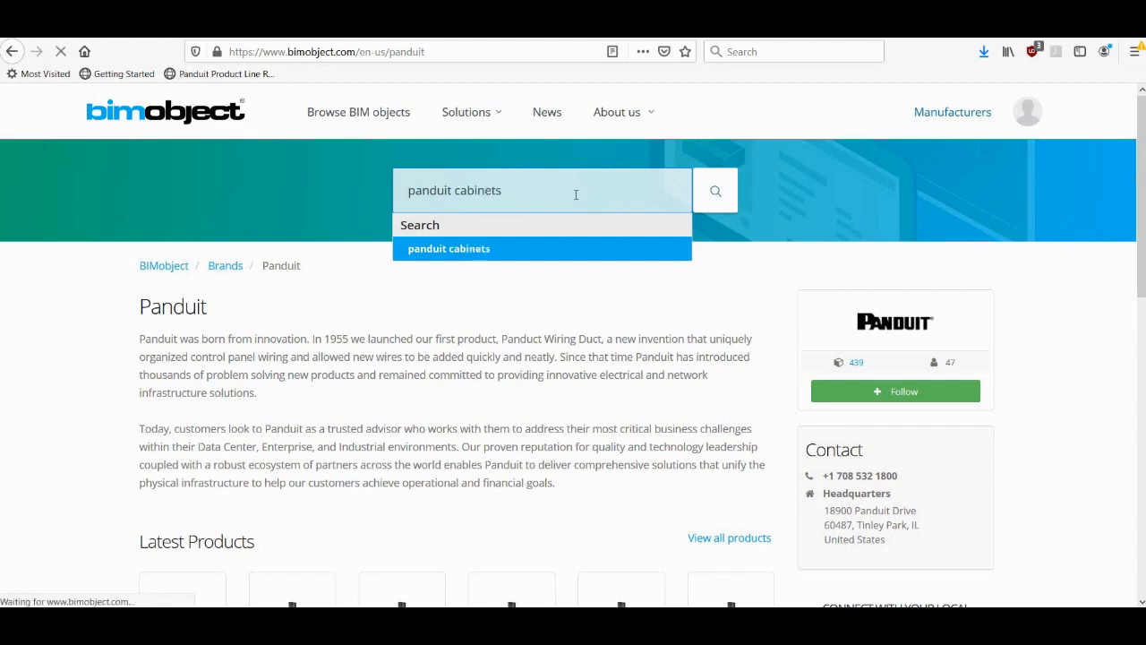
- Run the search and browse the 12 Panduit cabinet product families listed
click(447, 247)
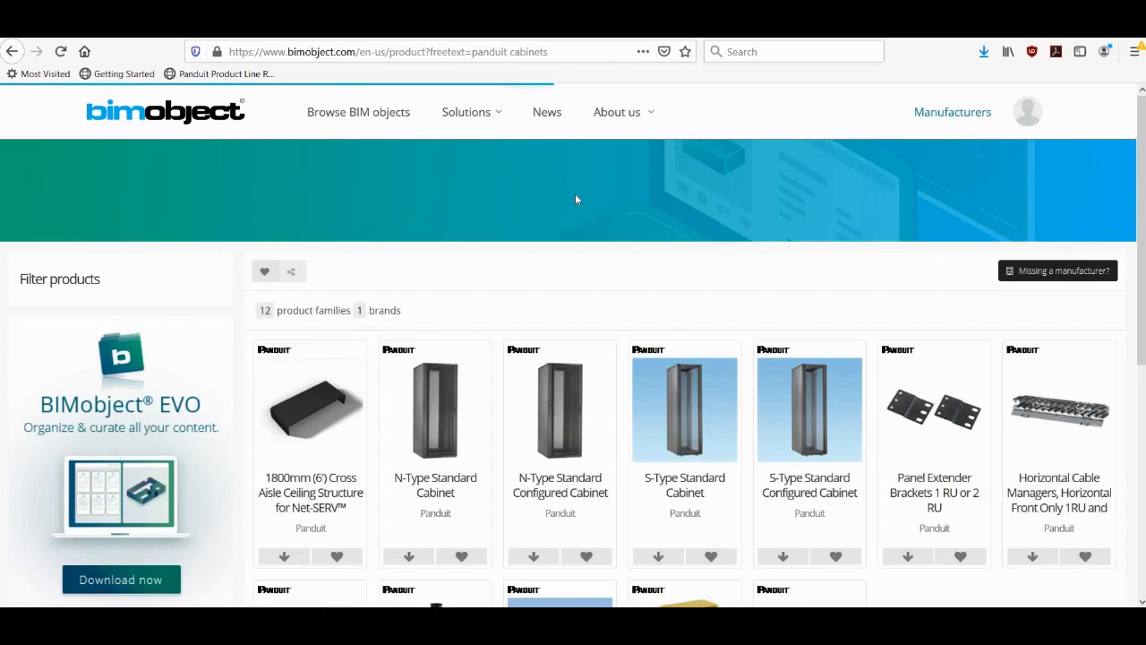
mouse_move(1093, 451)
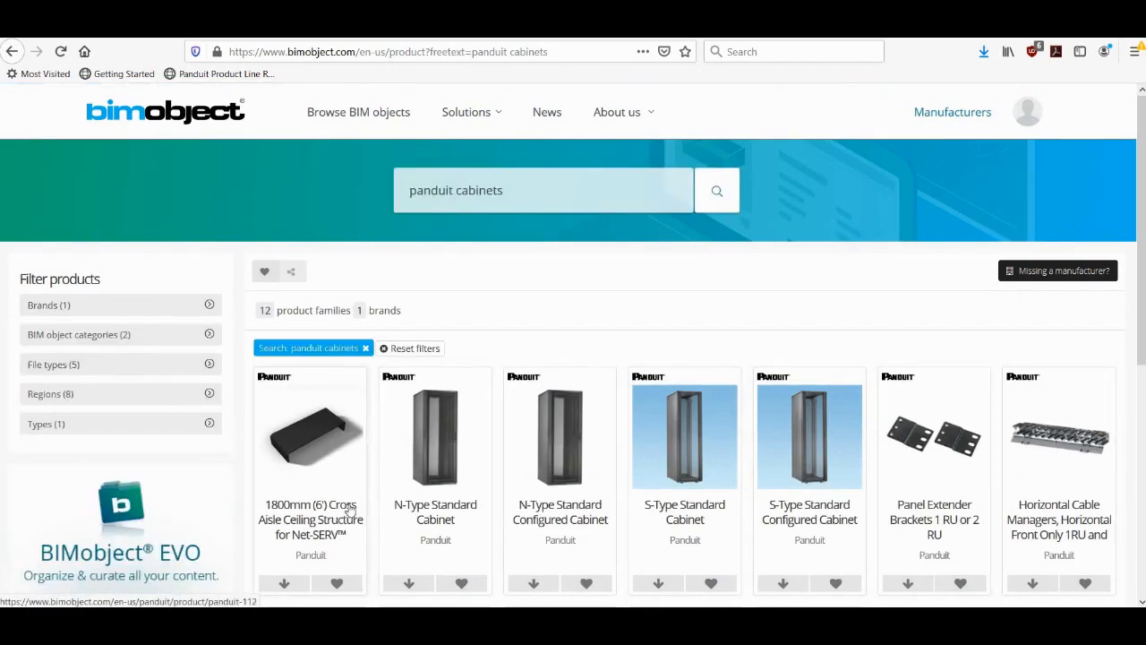
scroll(down, 3)
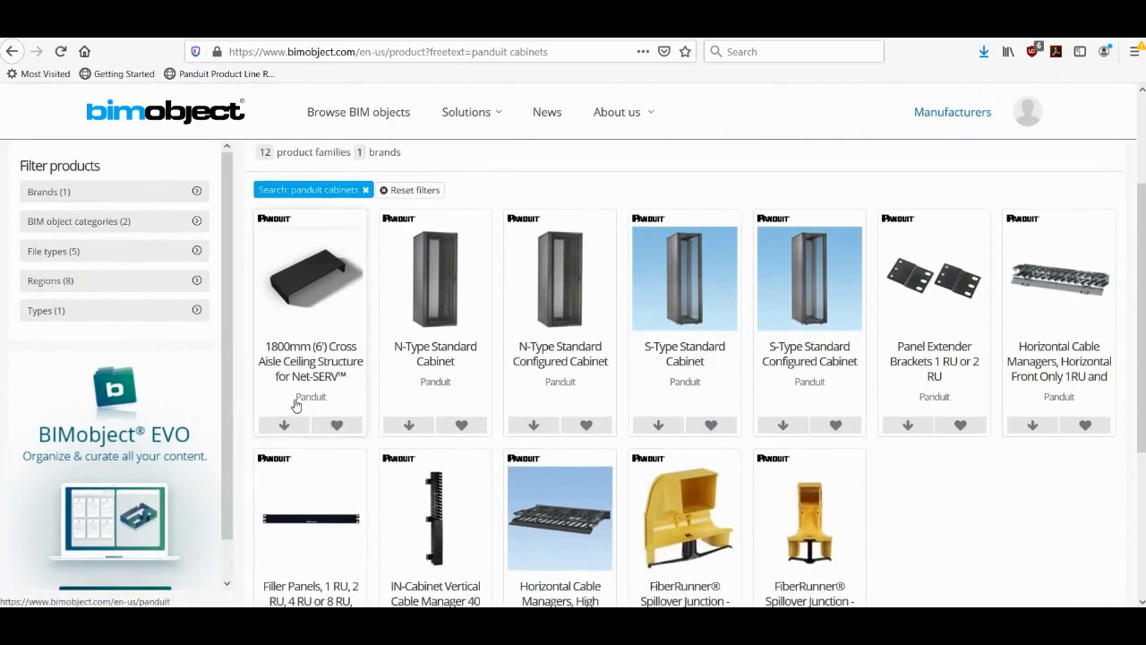
mouse_move(559, 354)
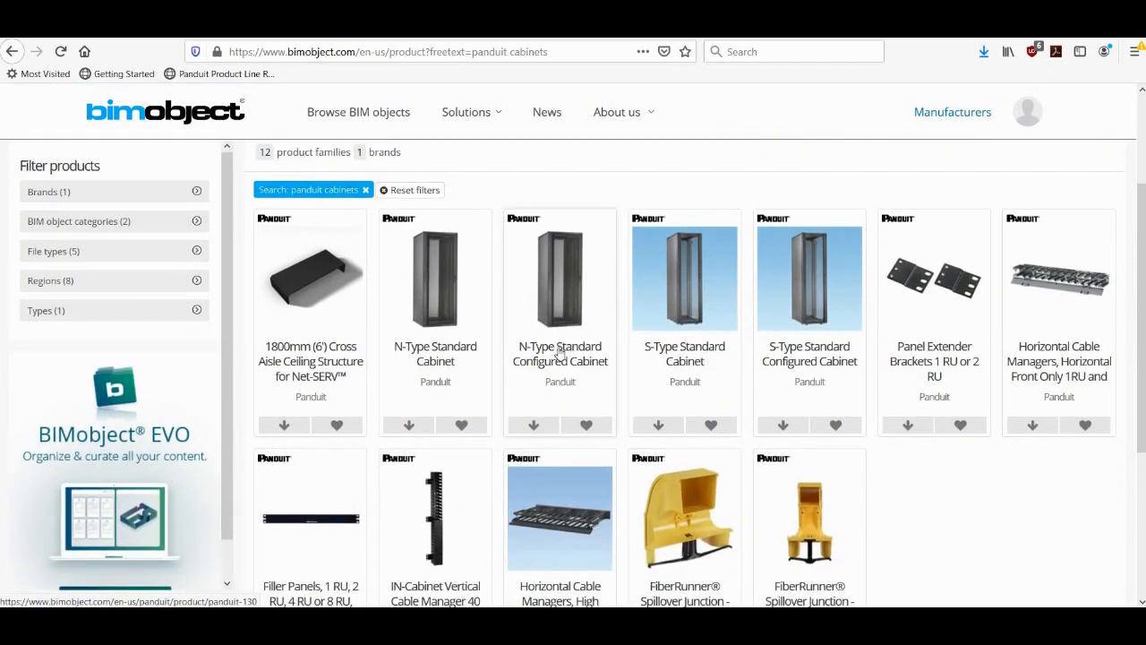
mouse_move(577, 367)
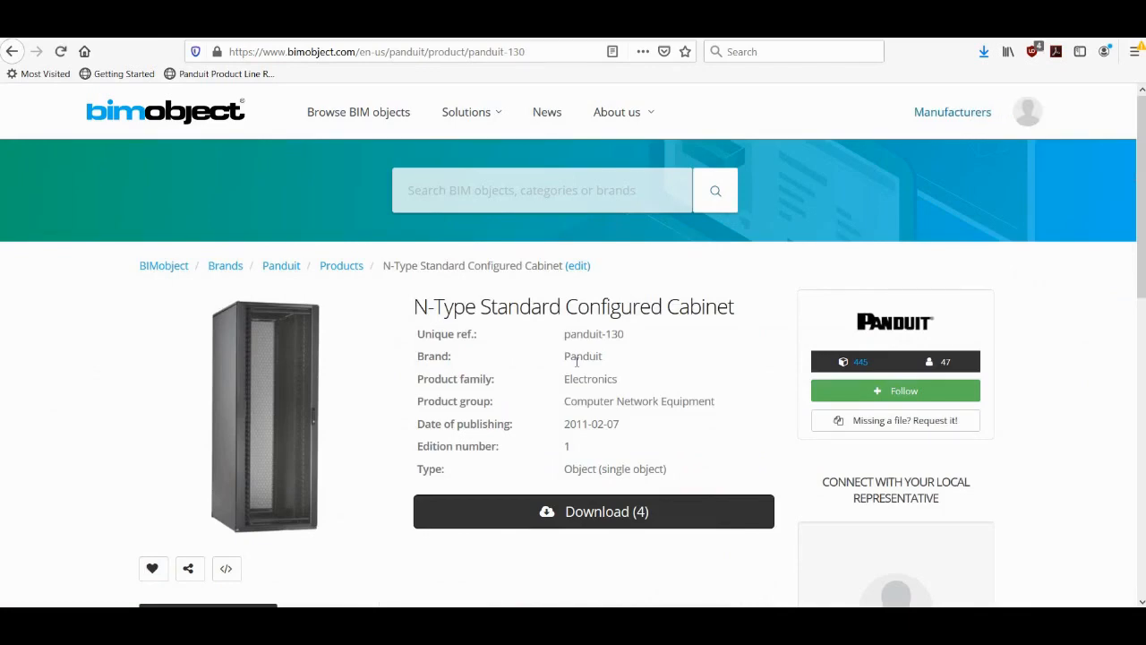
- Review the N-Type Standard Configured Cabinet description and return to the page top
scroll(down, 3)
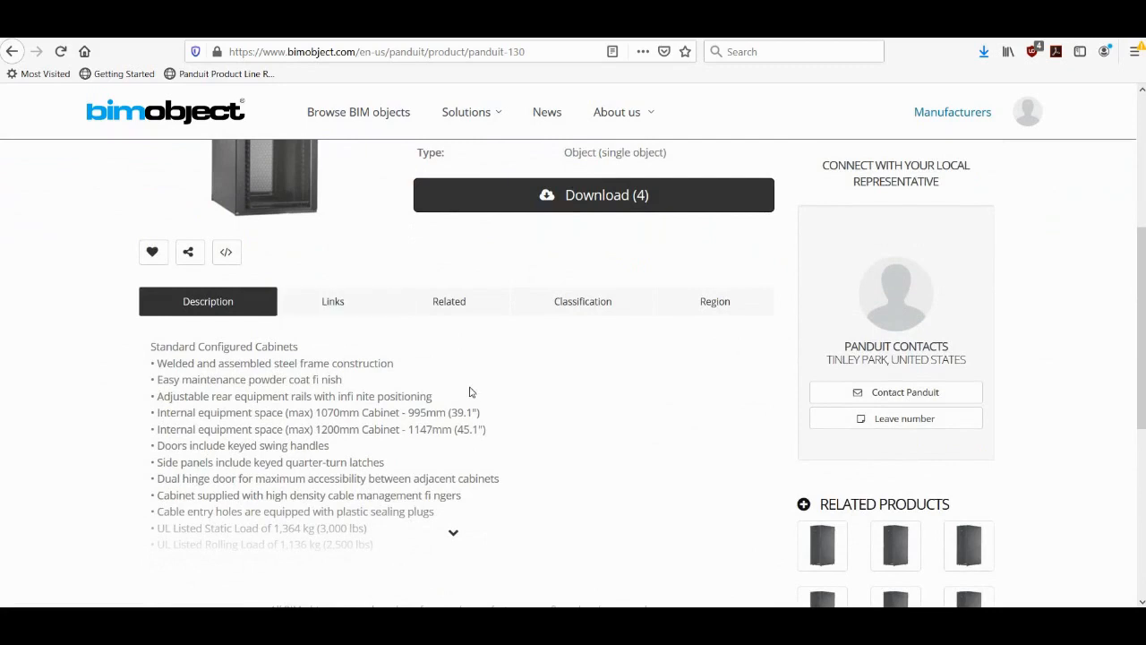
scroll(up, 3)
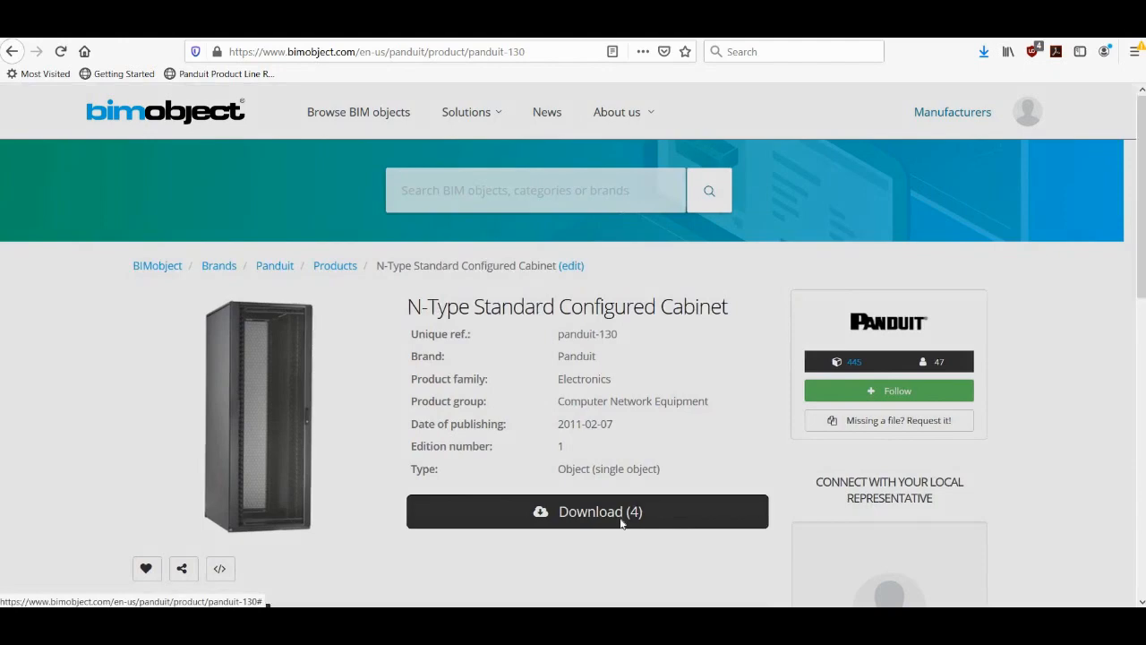
- Show the four downloadable files for the N-Type Standard Configured Cabinet
click(587, 512)
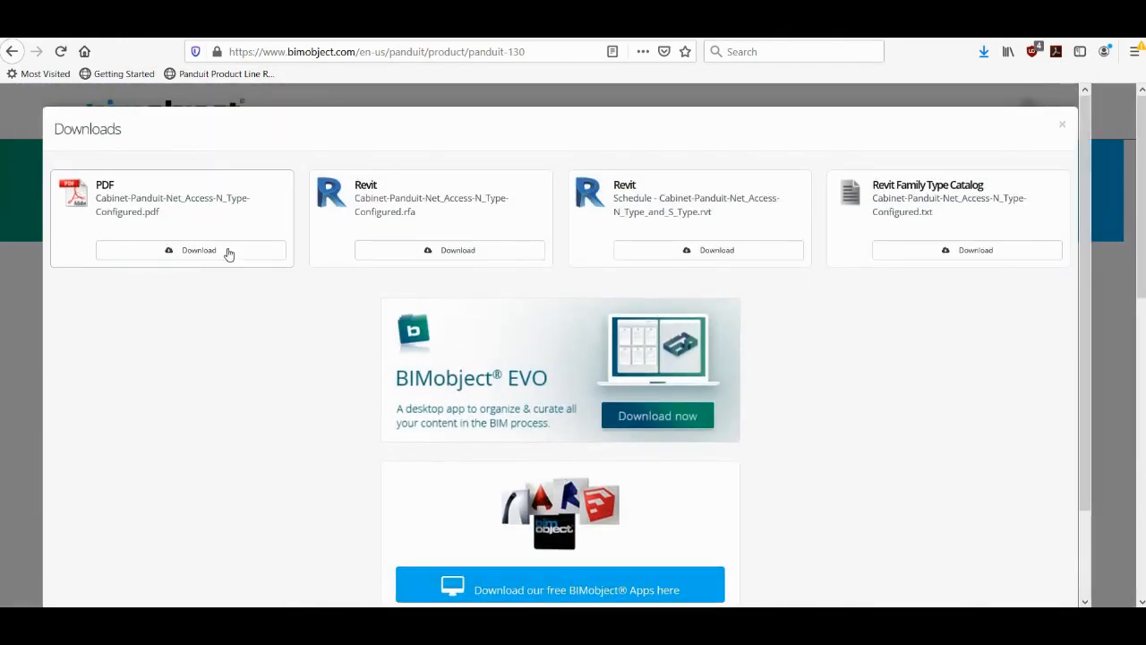
mouse_move(827, 311)
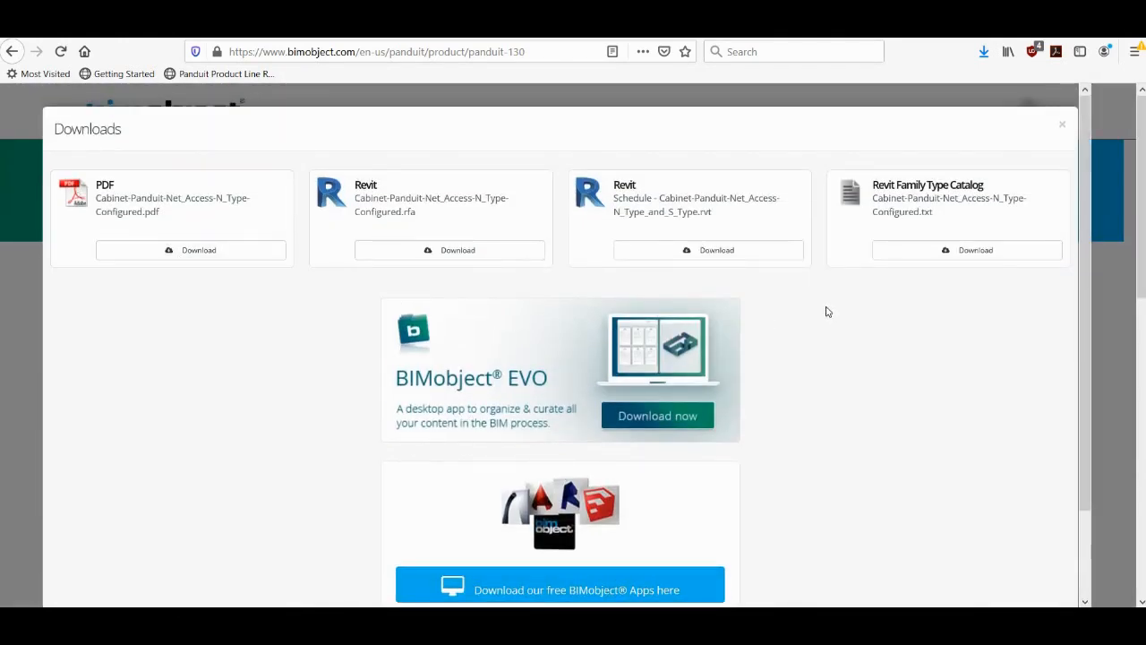
mouse_move(151, 294)
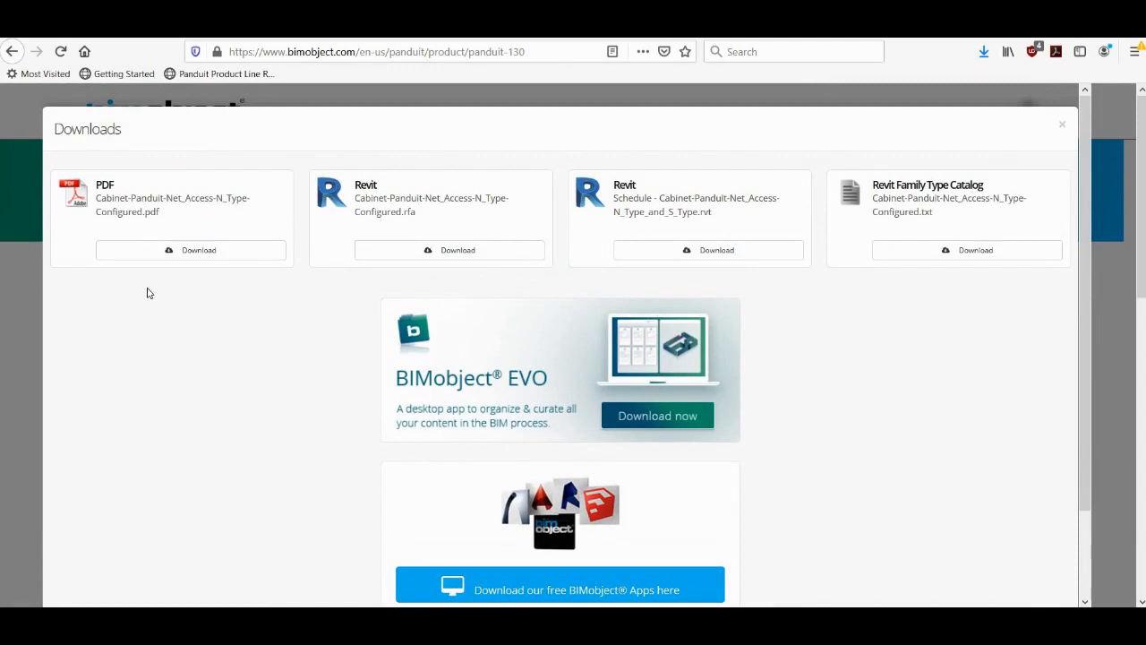
mouse_move(133, 297)
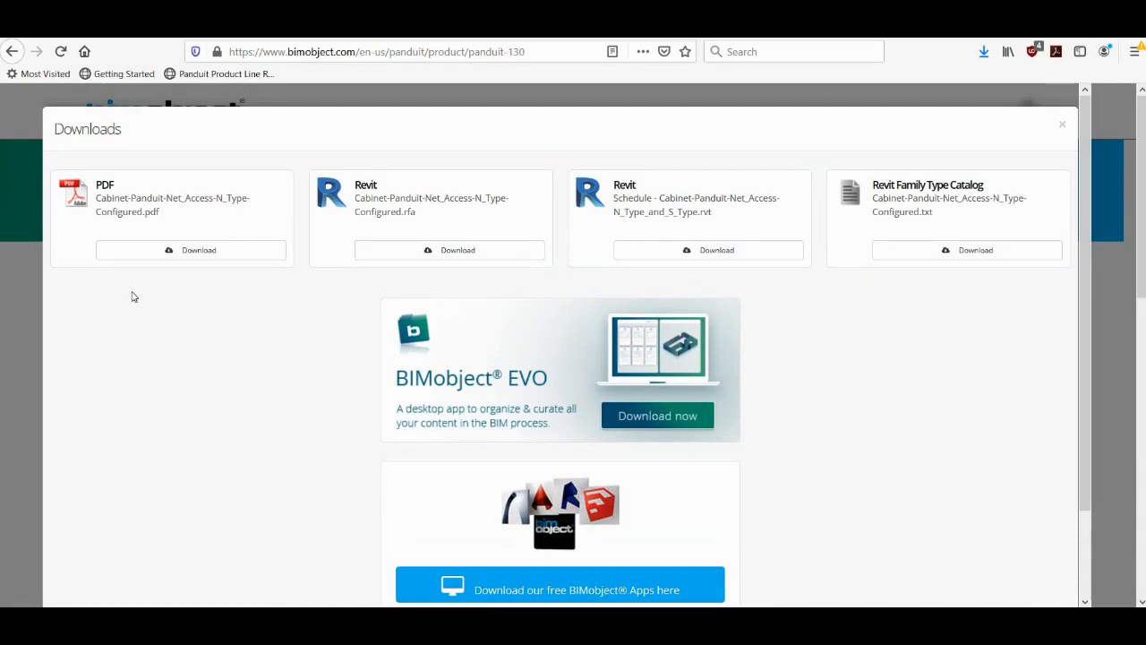
mouse_move(168, 201)
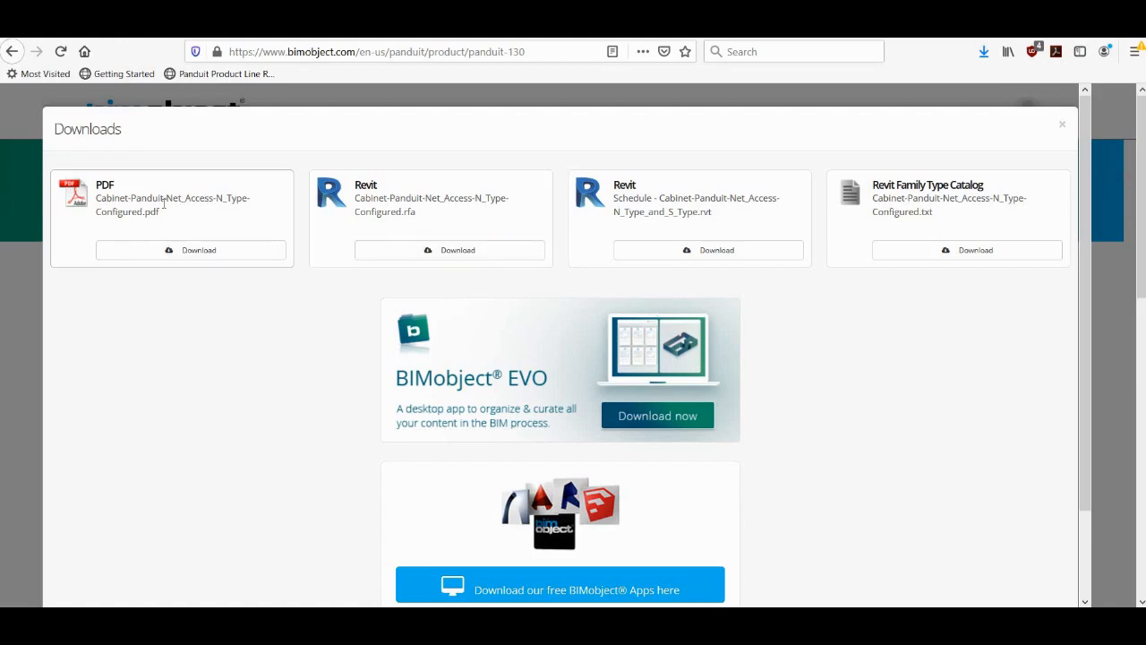
mouse_move(322, 208)
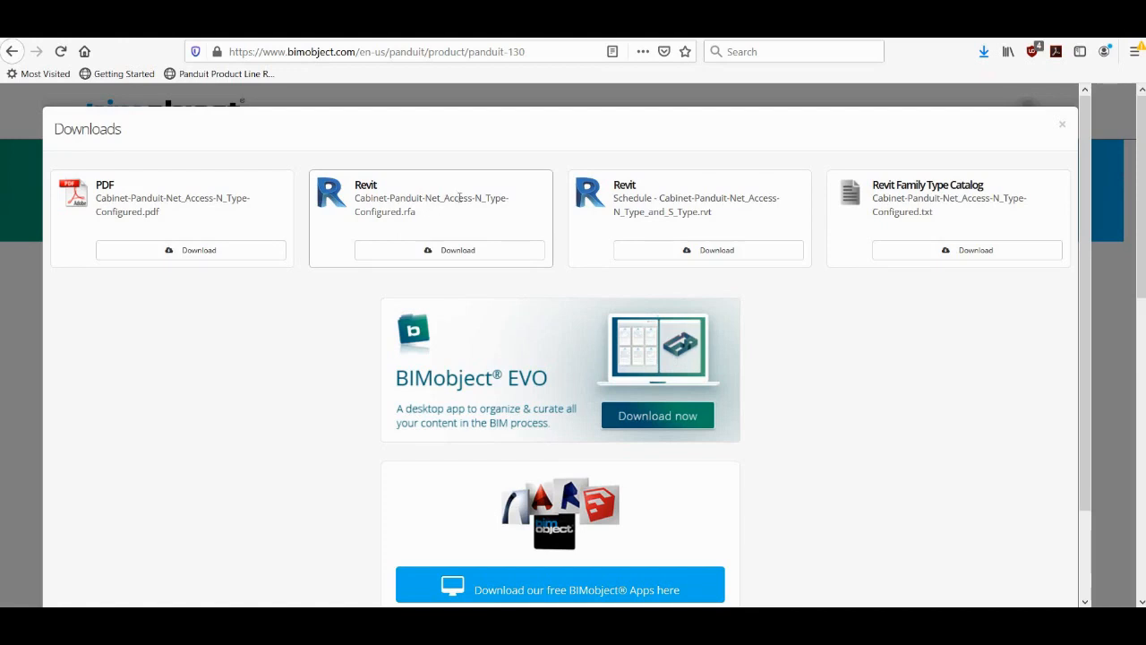
mouse_move(985, 303)
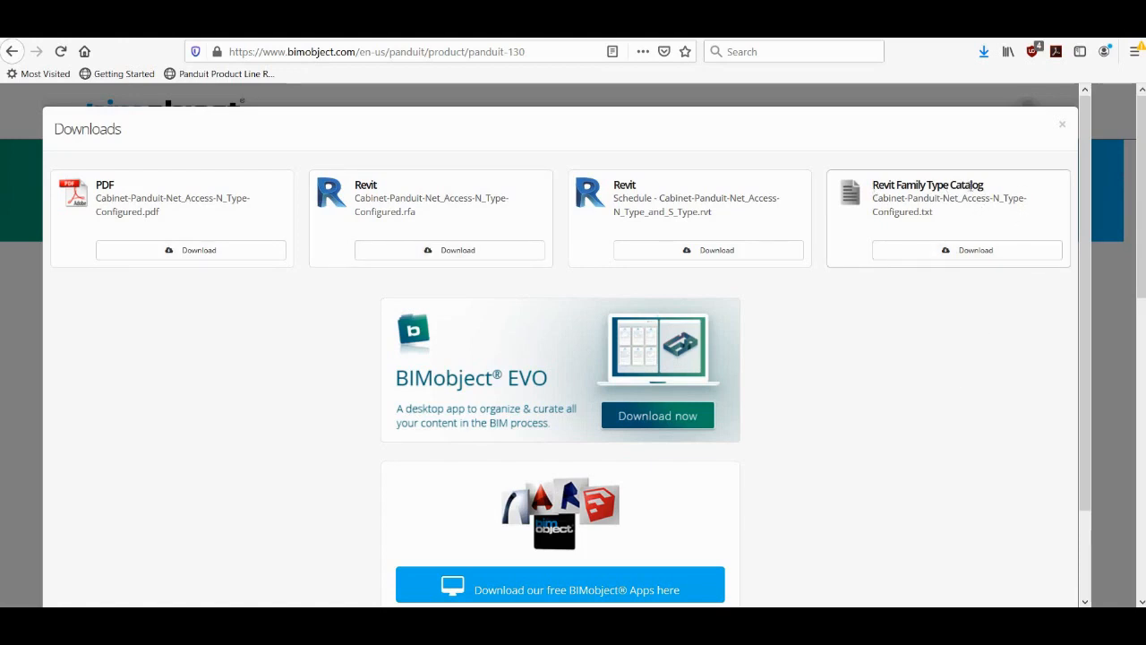
mouse_move(985, 188)
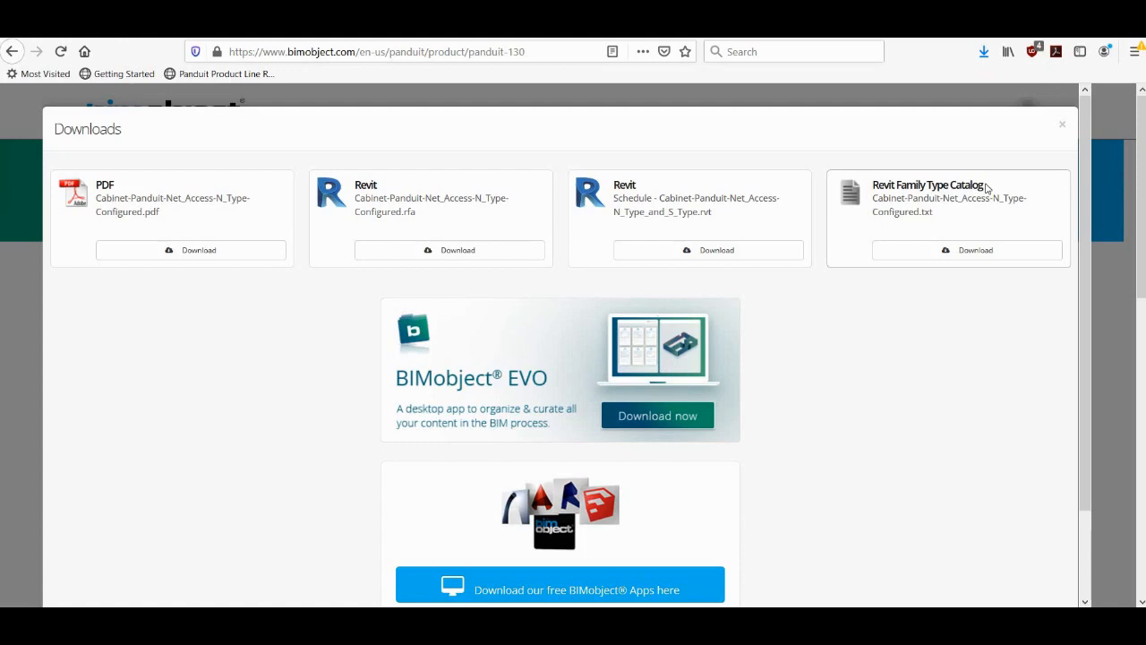
mouse_move(993, 194)
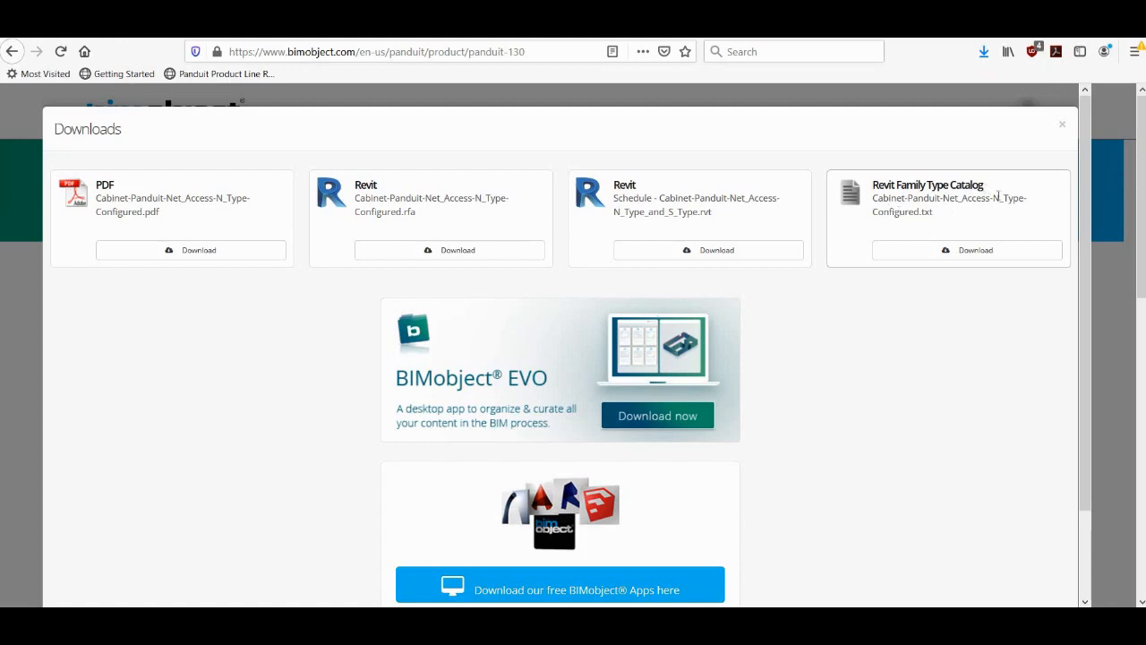
mouse_move(384, 208)
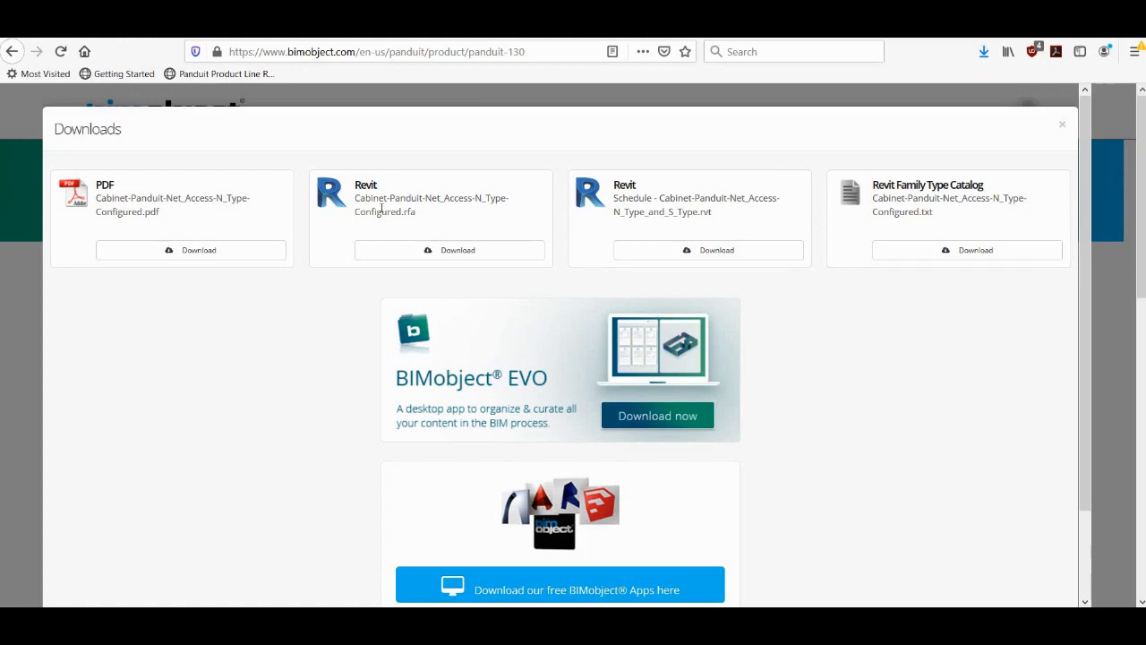
mouse_move(451, 196)
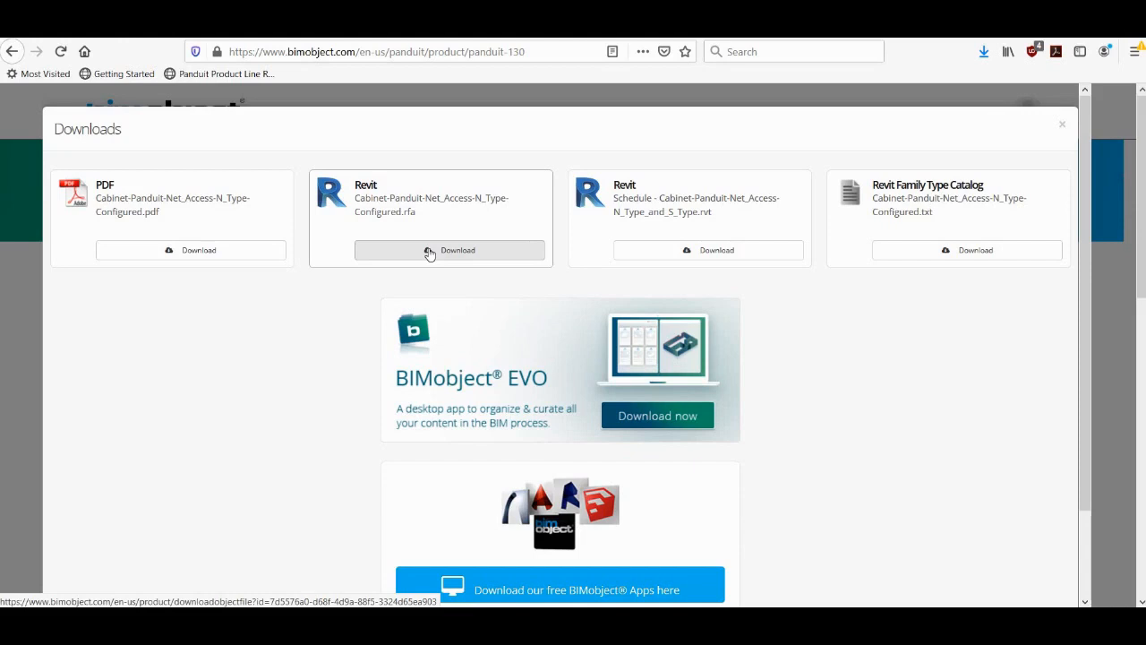
- Download the N-Type cabinet's Revit .rfa family file and save it to the computer
click(450, 250)
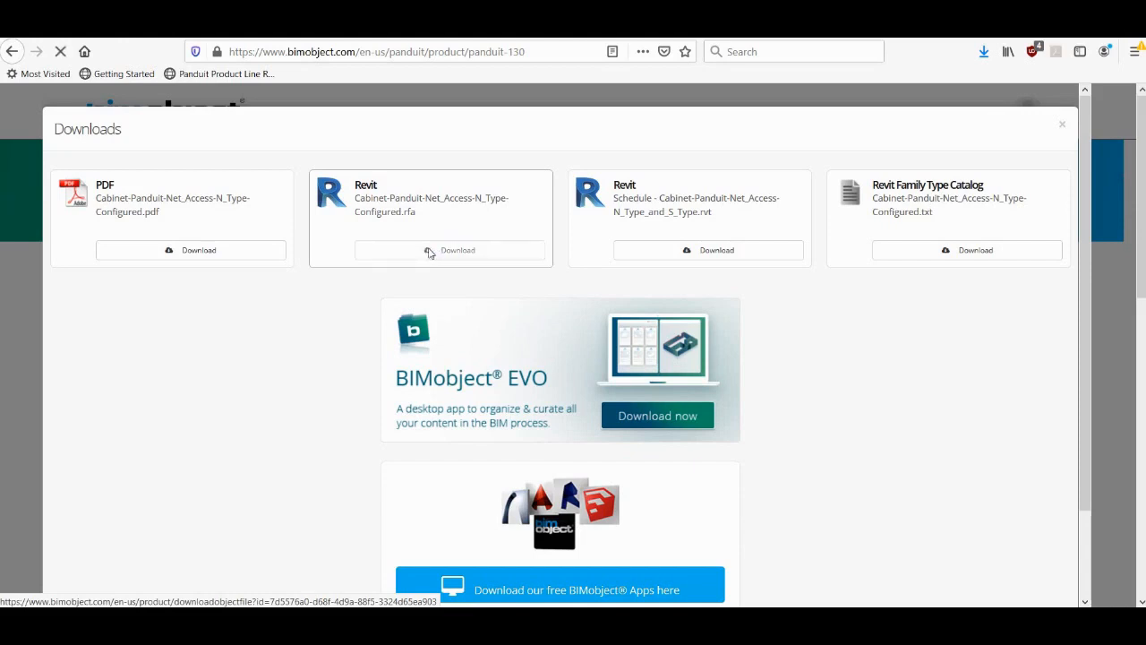
click(459, 251)
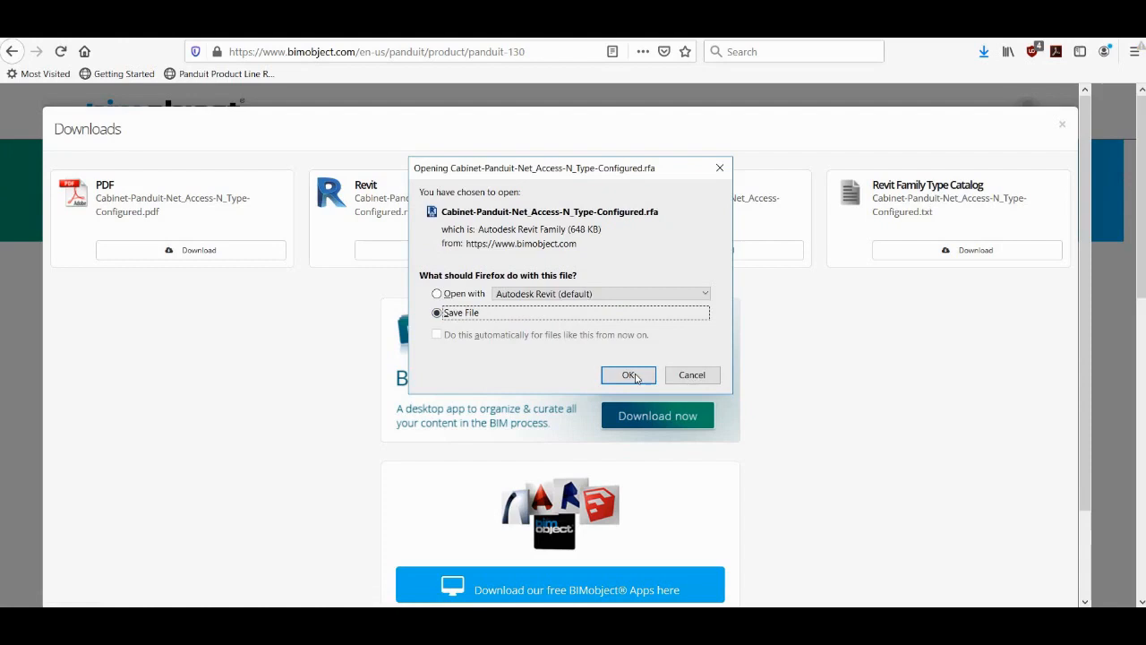
click(629, 374)
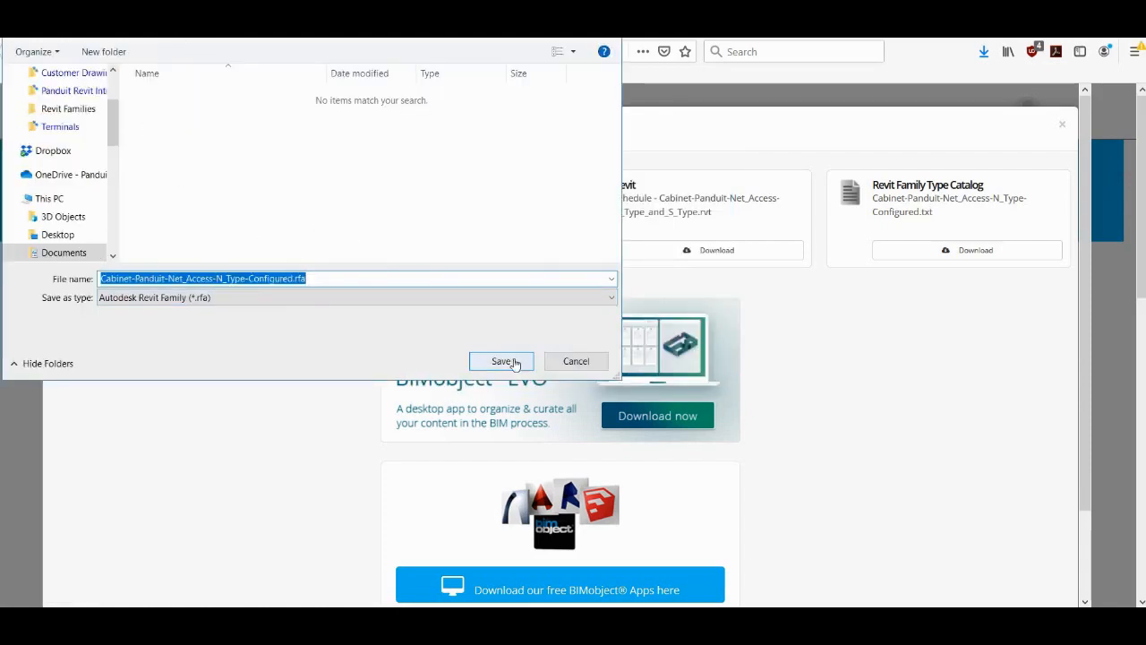
click(501, 361)
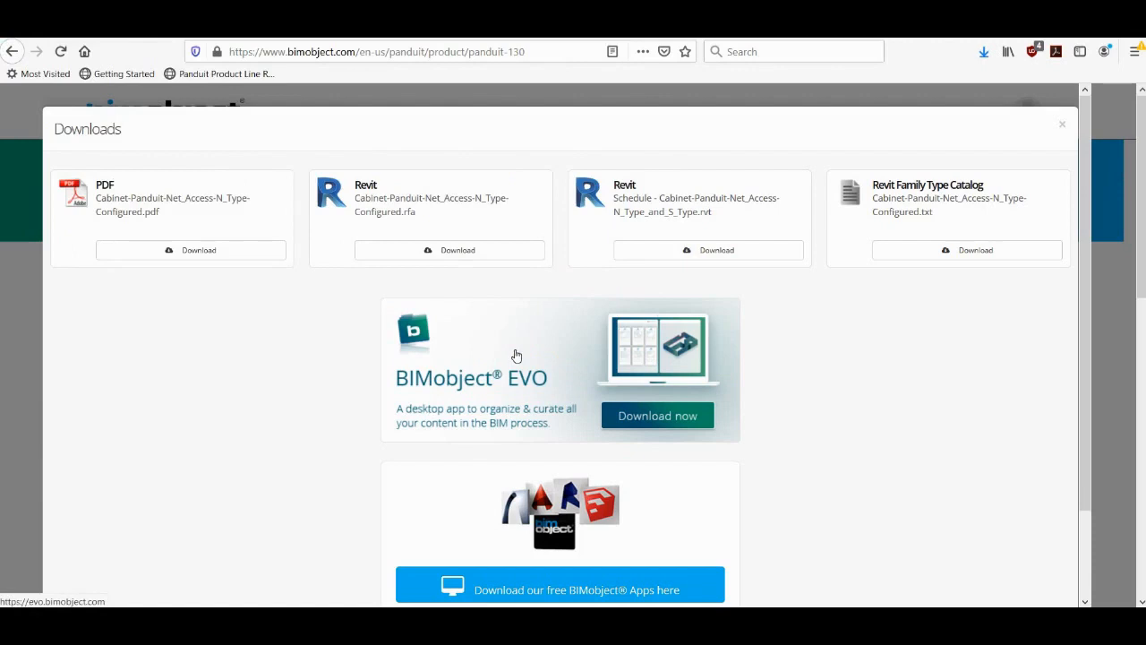
mouse_move(946, 303)
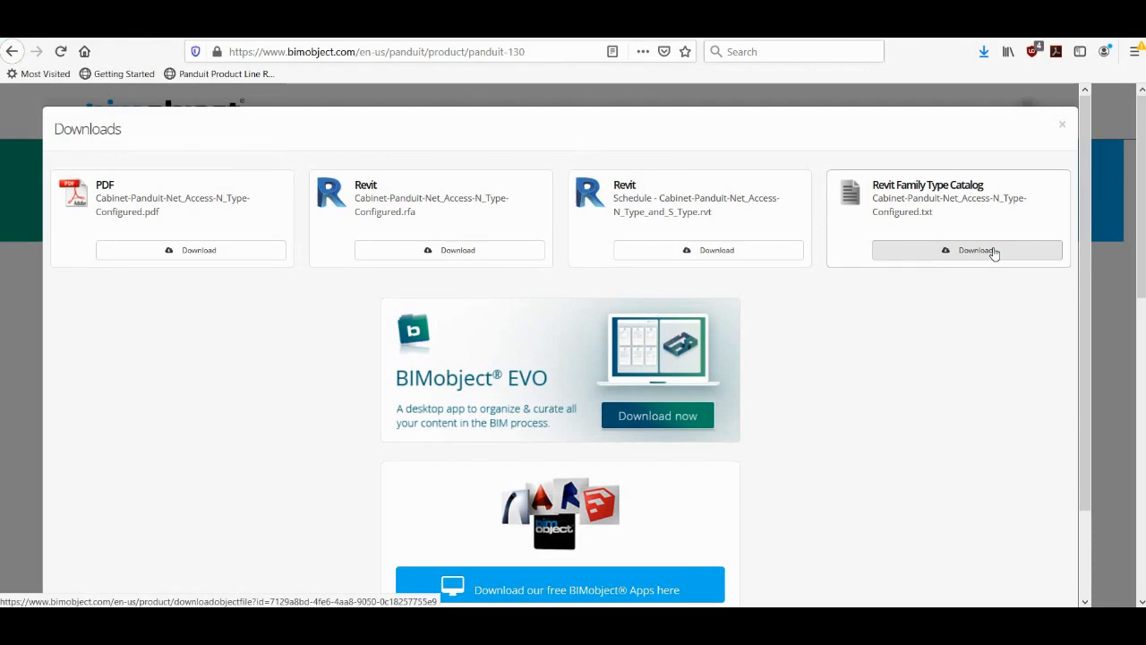
- Download the cabinet's Revit family type catalog text file and save it
click(967, 251)
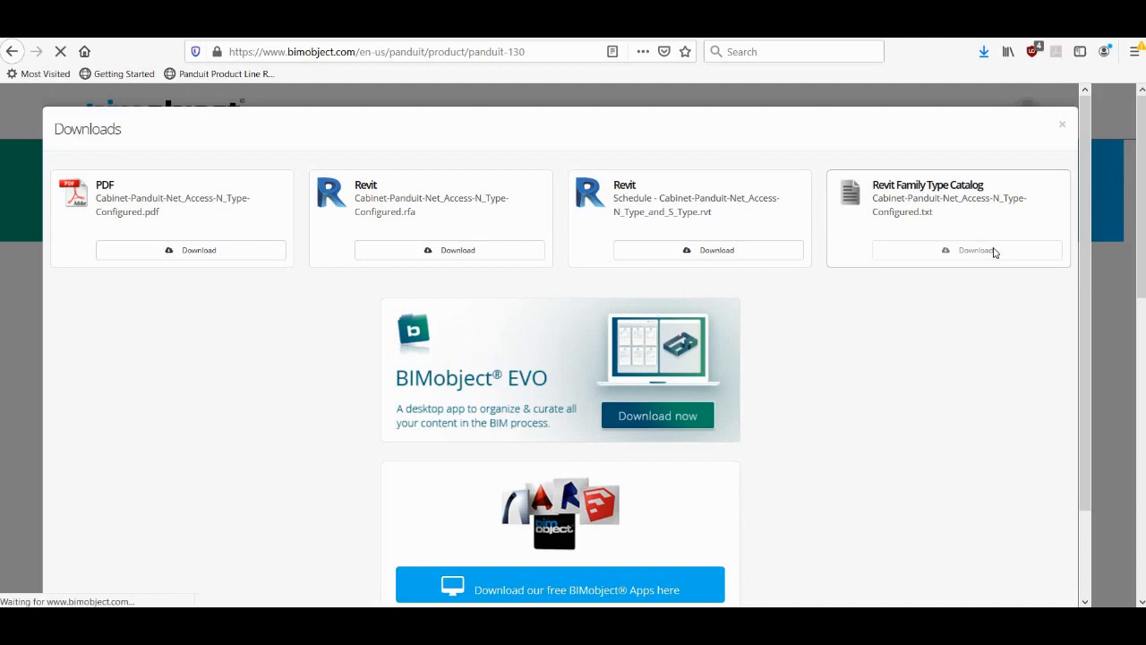
click(967, 251)
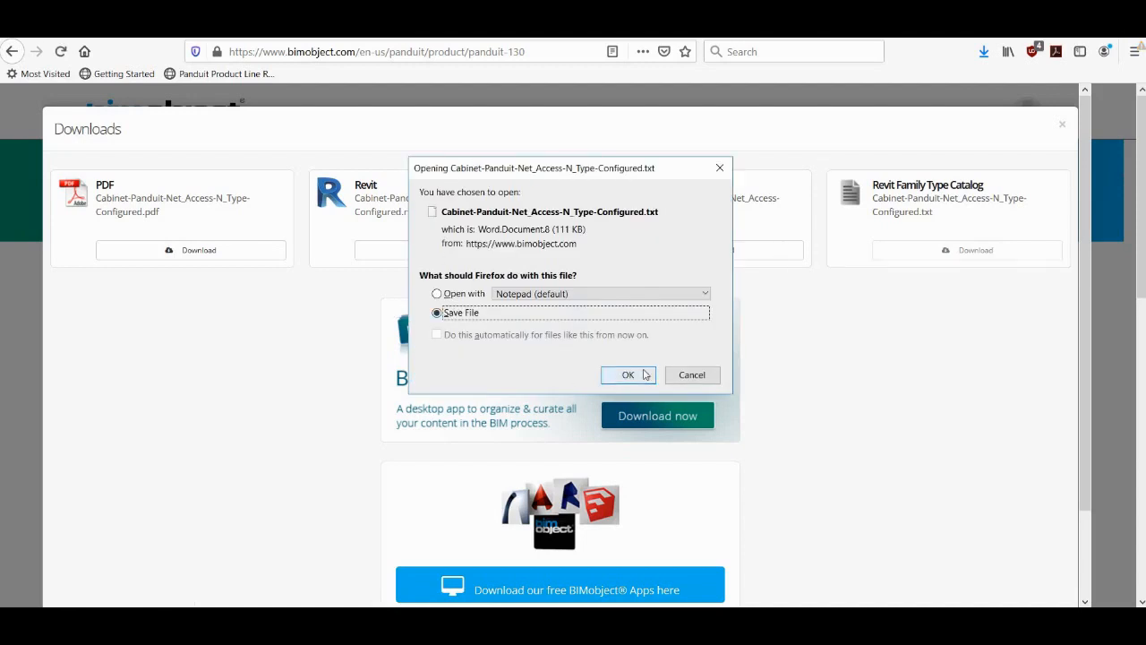
click(627, 374)
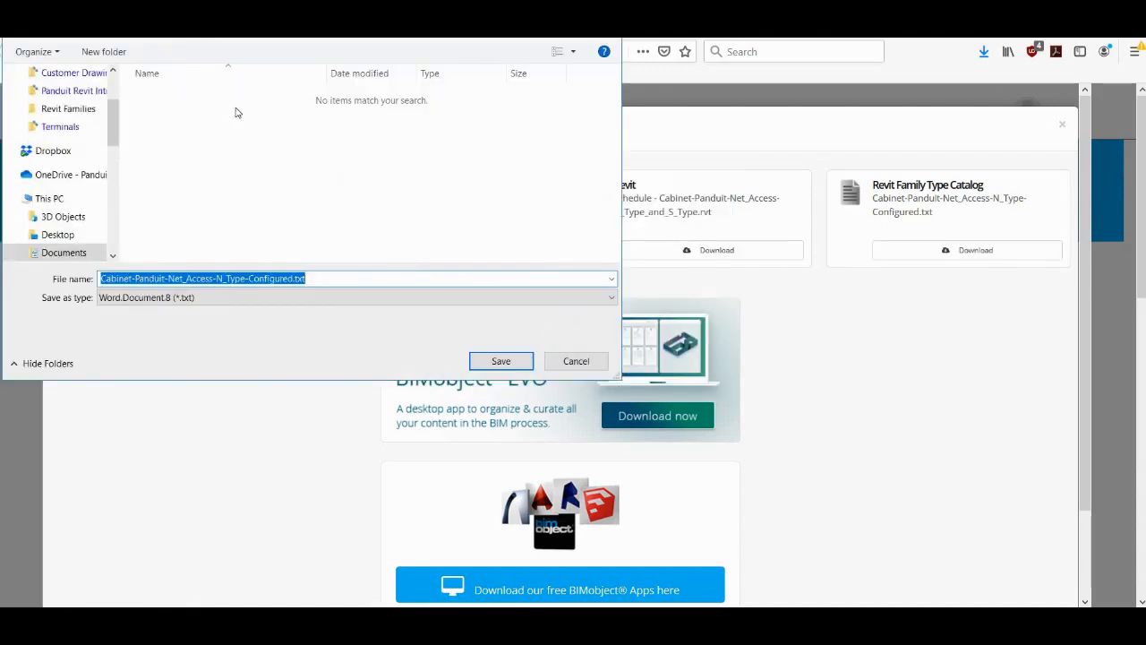
mouse_move(240, 293)
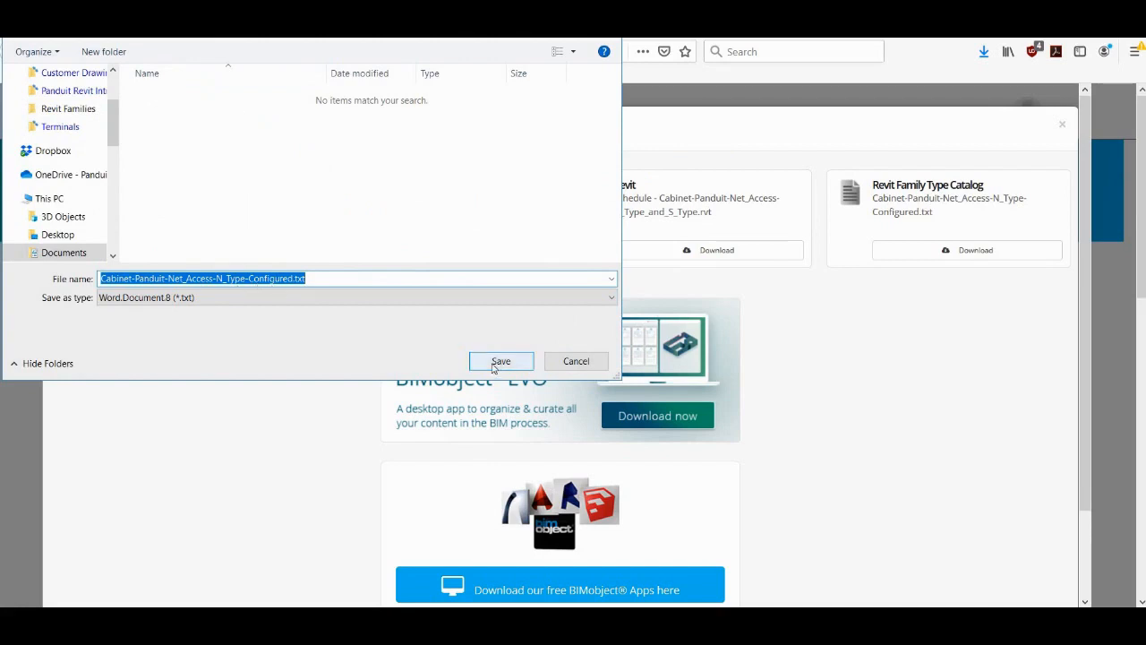
click(501, 361)
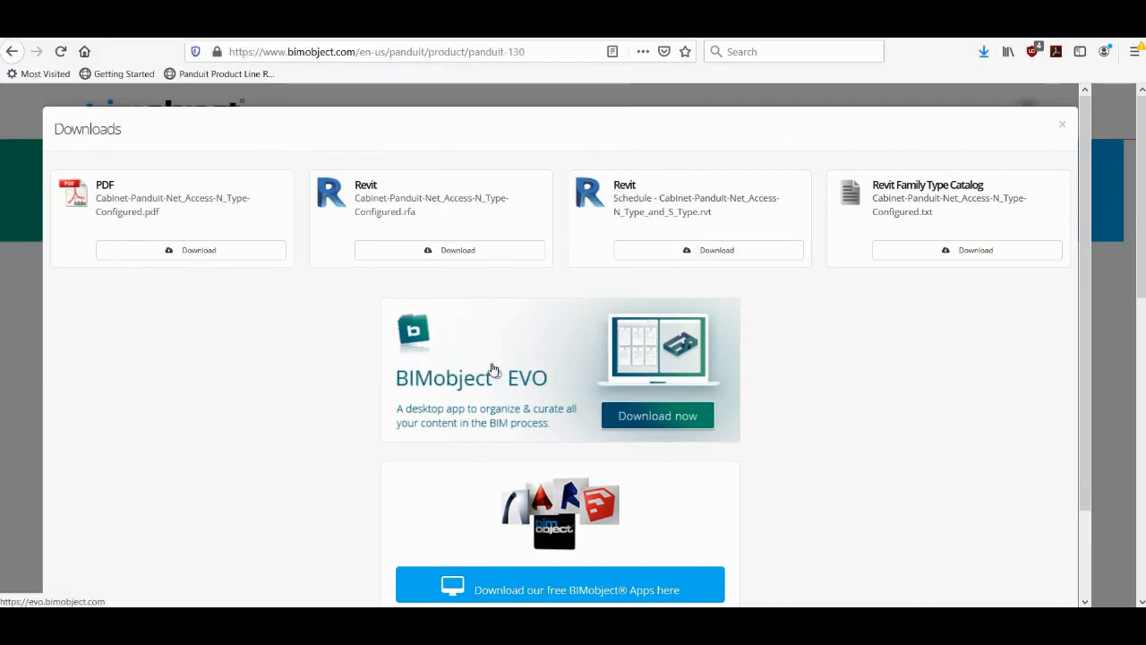
mouse_move(743, 283)
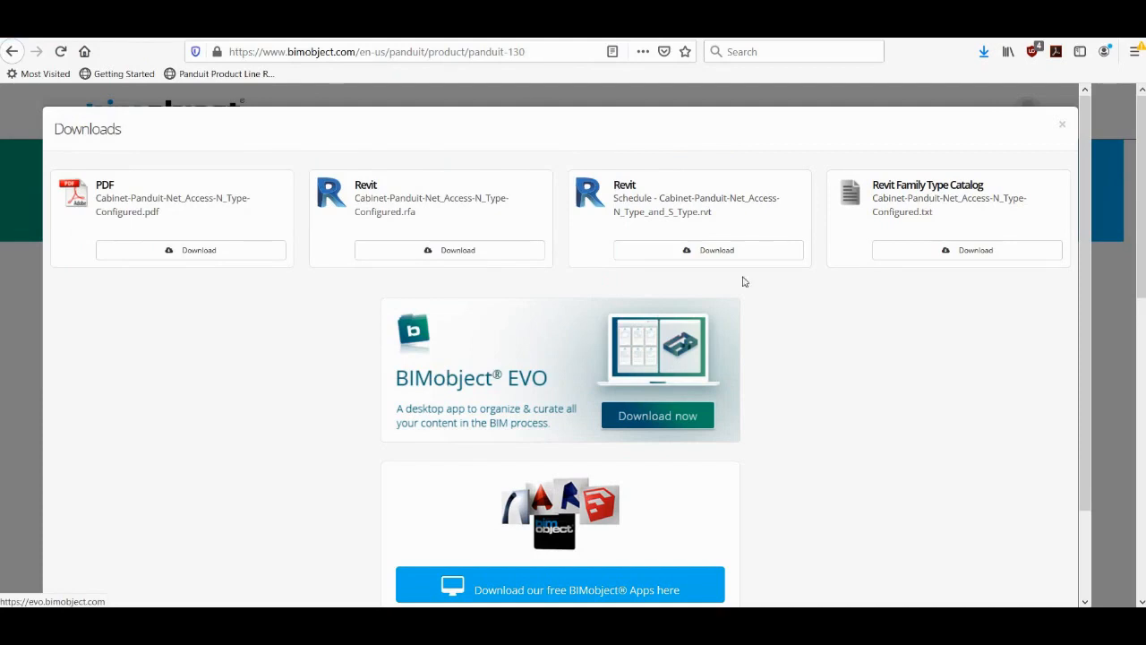
mouse_move(1064, 126)
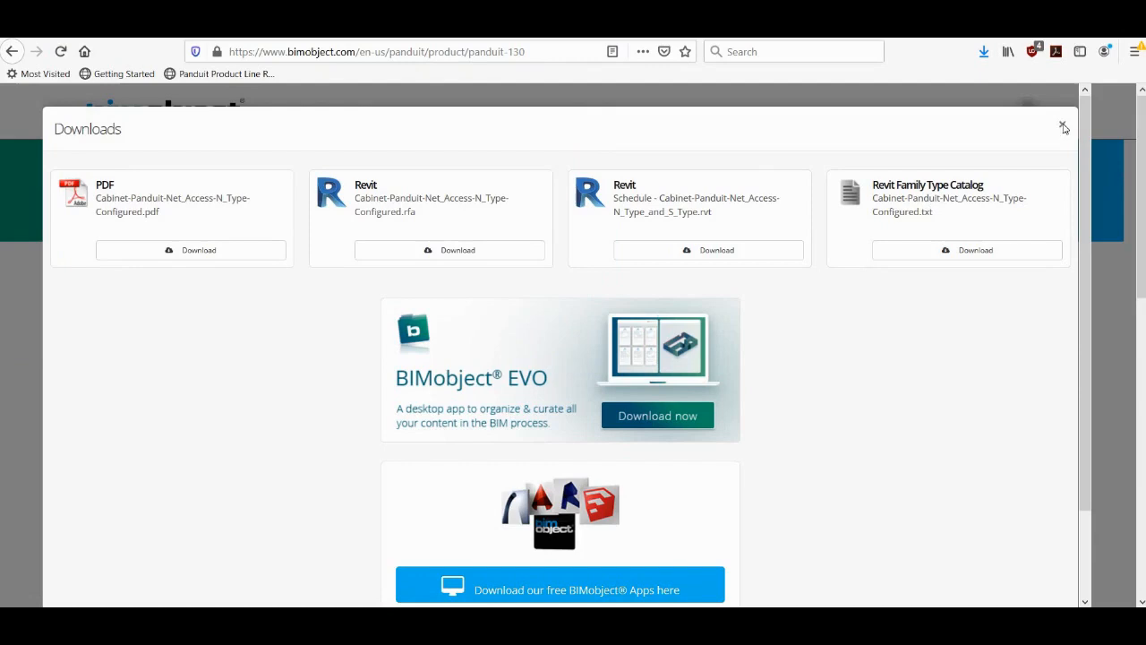
- Close the downloads popup, returning to the N-Type cabinet product page
click(1064, 125)
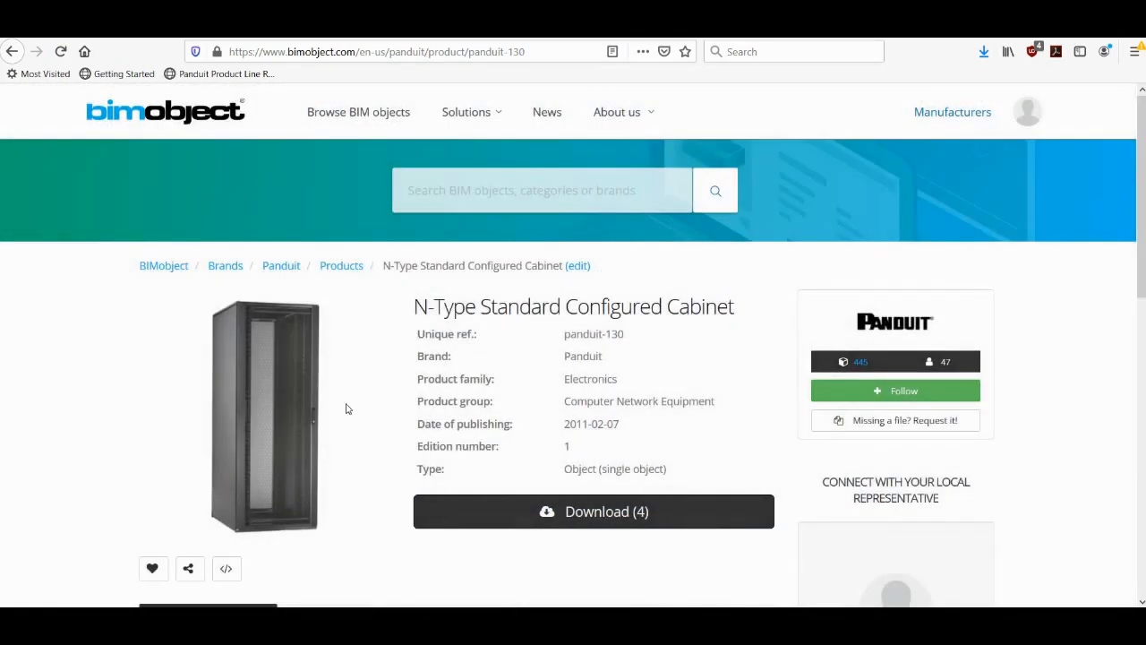
mouse_move(480, 353)
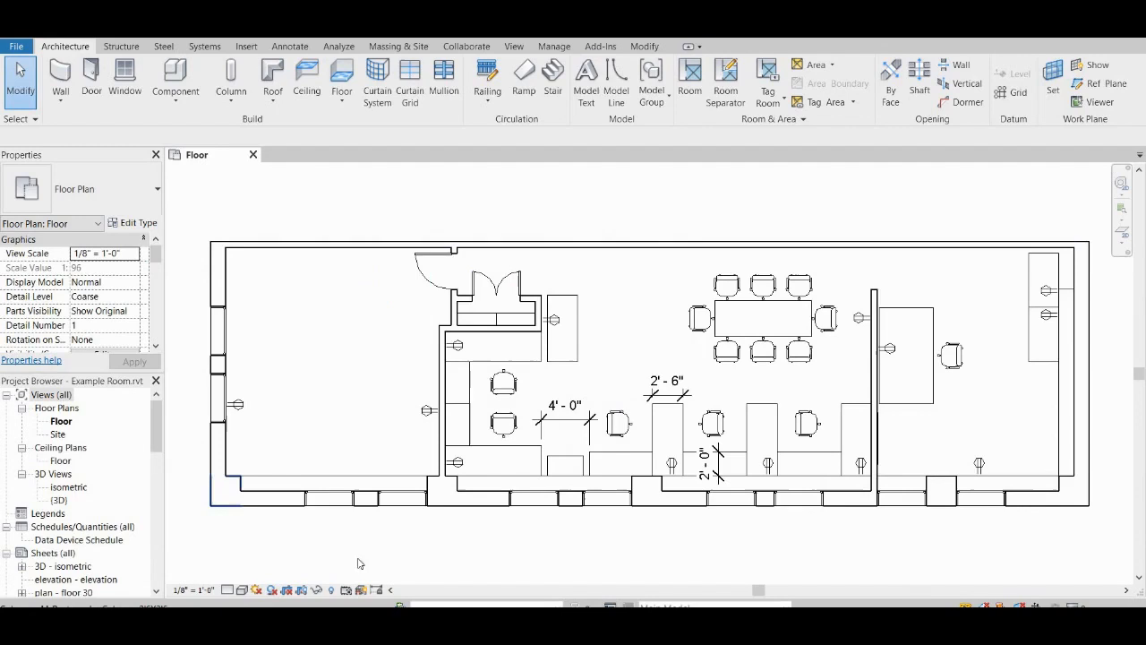
mouse_move(956, 233)
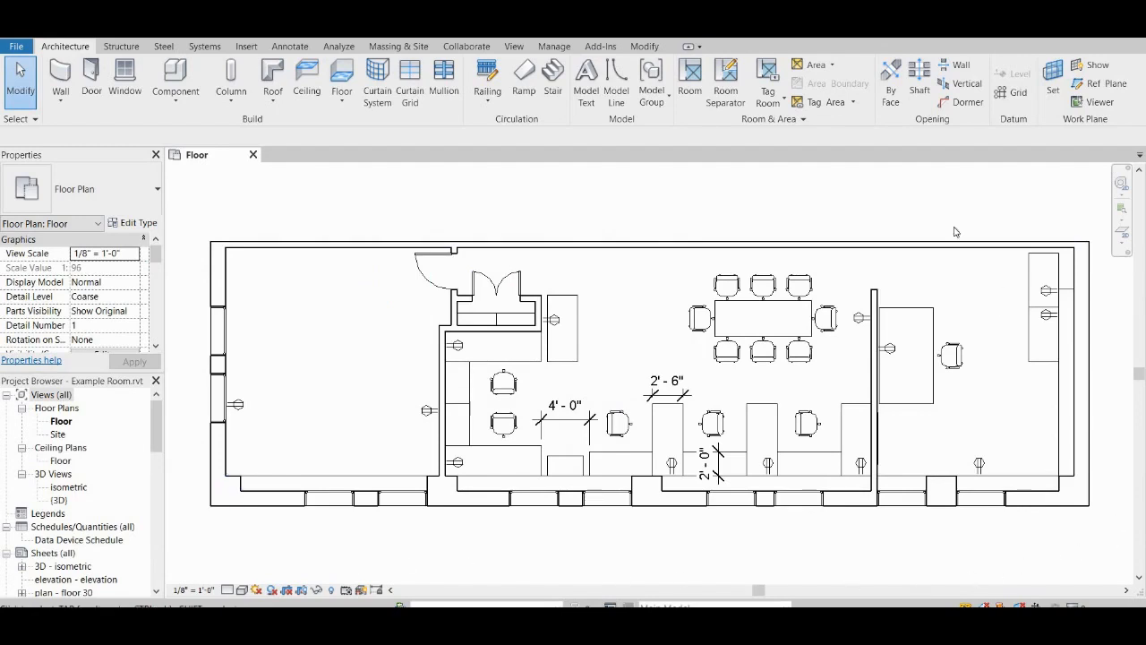
mouse_move(290, 204)
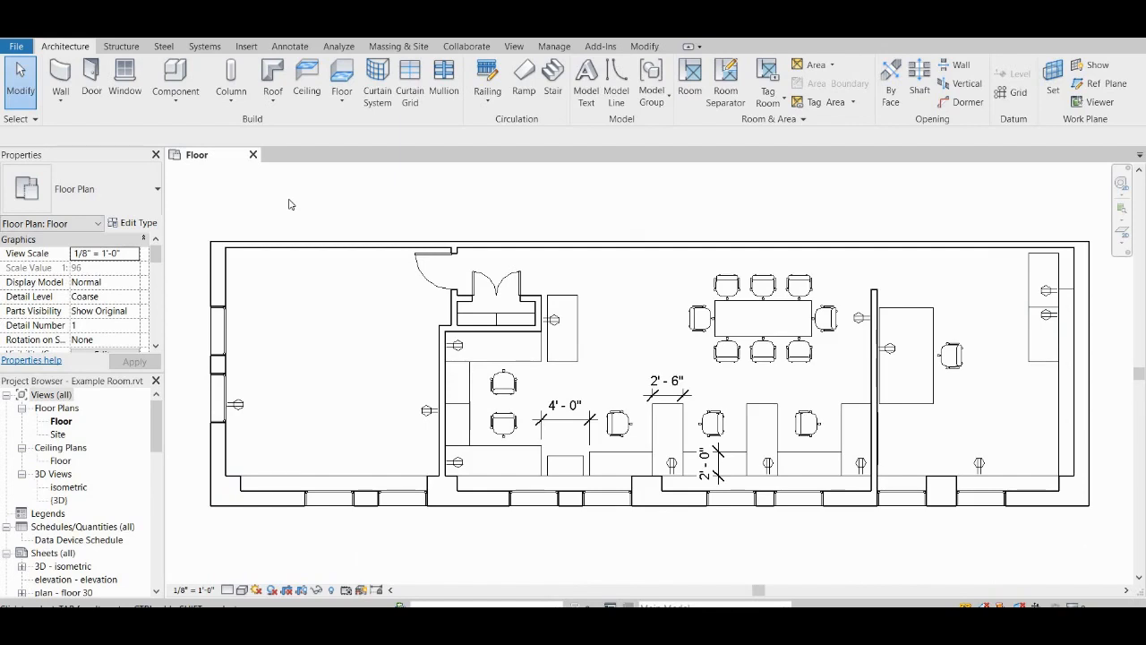
mouse_move(312, 269)
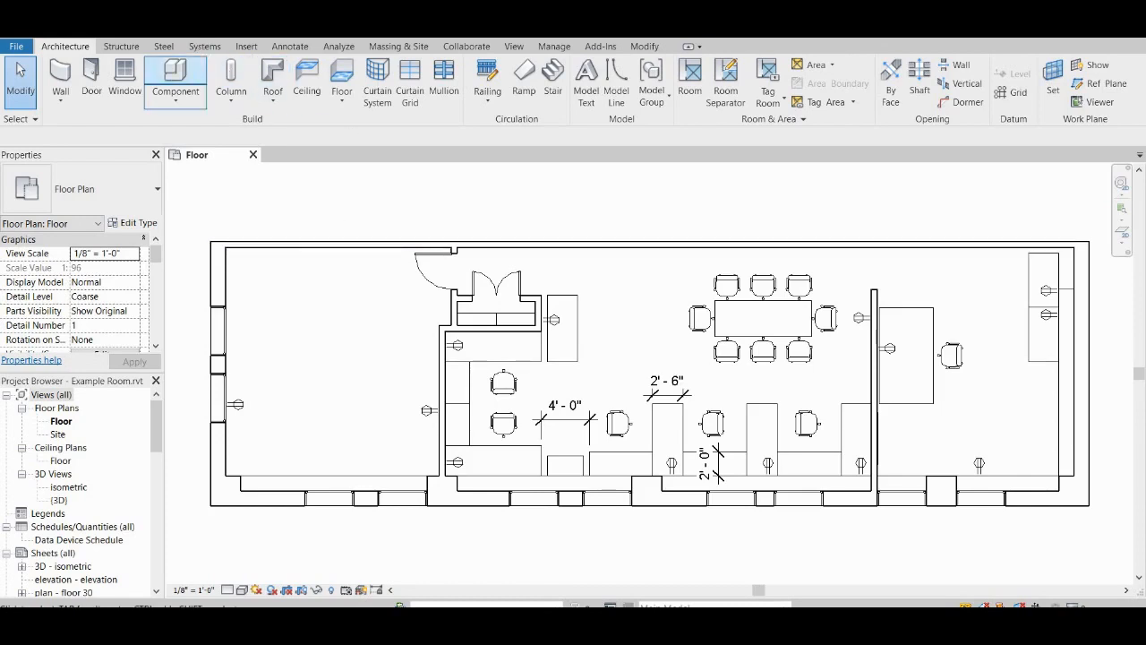
mouse_move(245, 50)
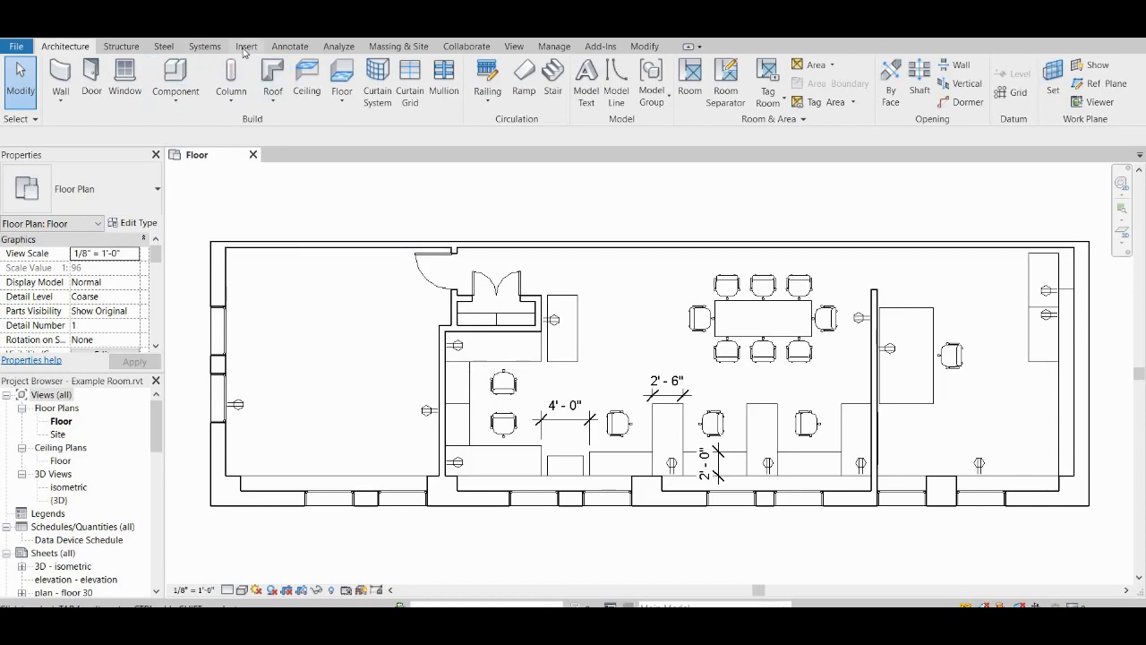
- Load Cabinet-Panduit-Net_Access-N_Type-Configured.rfa via Insert > Load Family
click(246, 46)
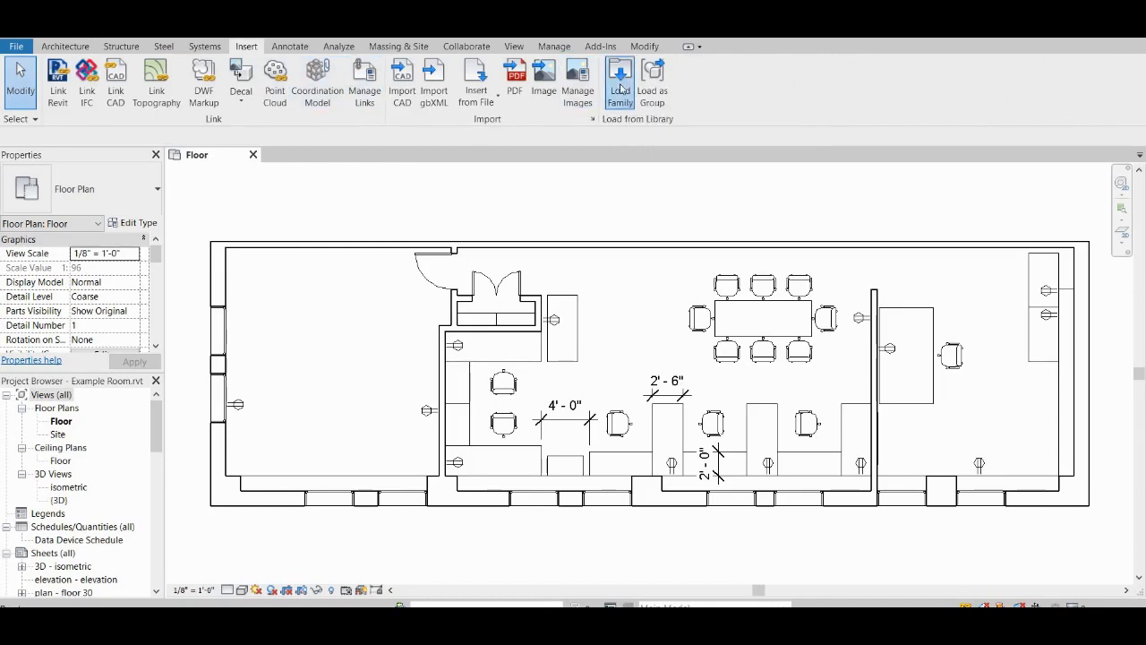
click(620, 80)
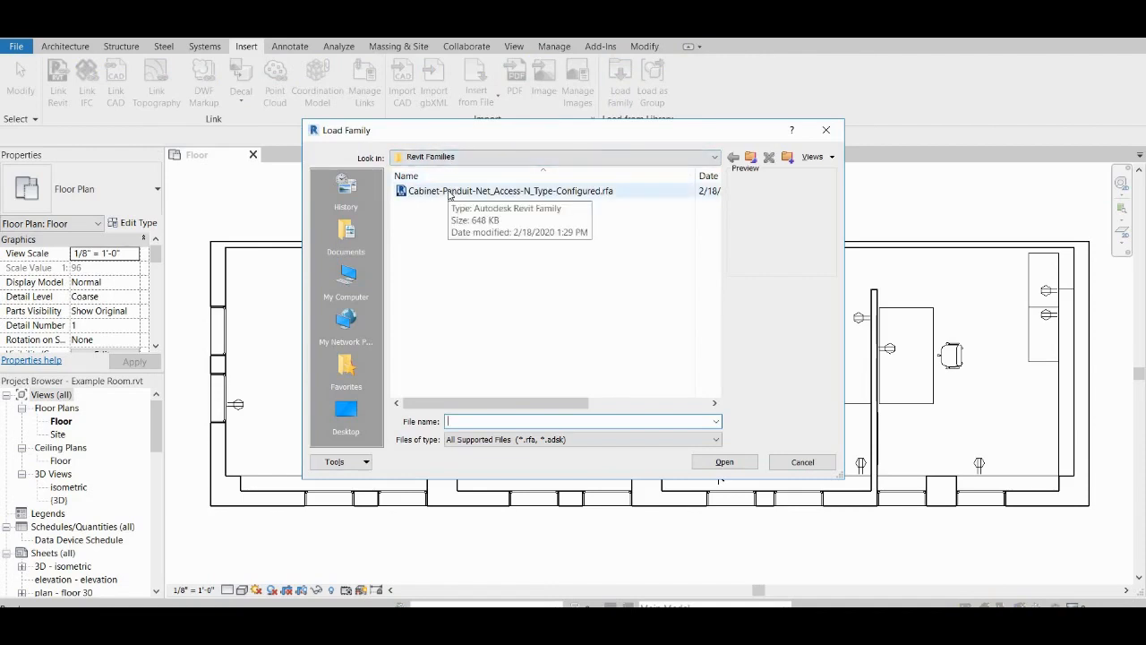
click(509, 190)
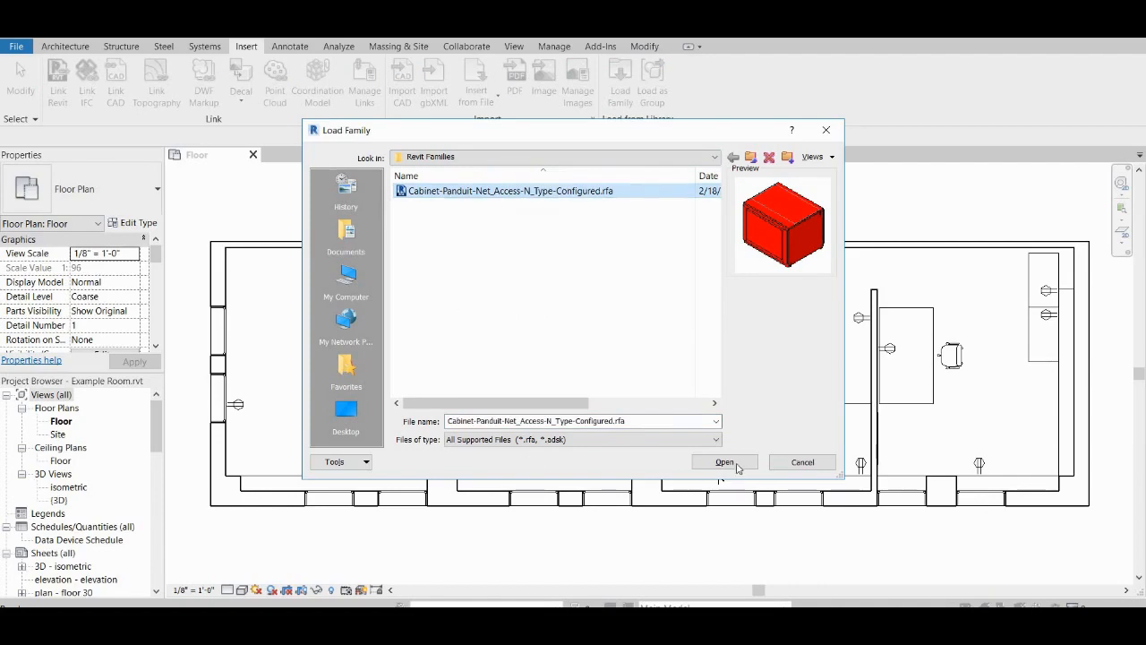
click(723, 462)
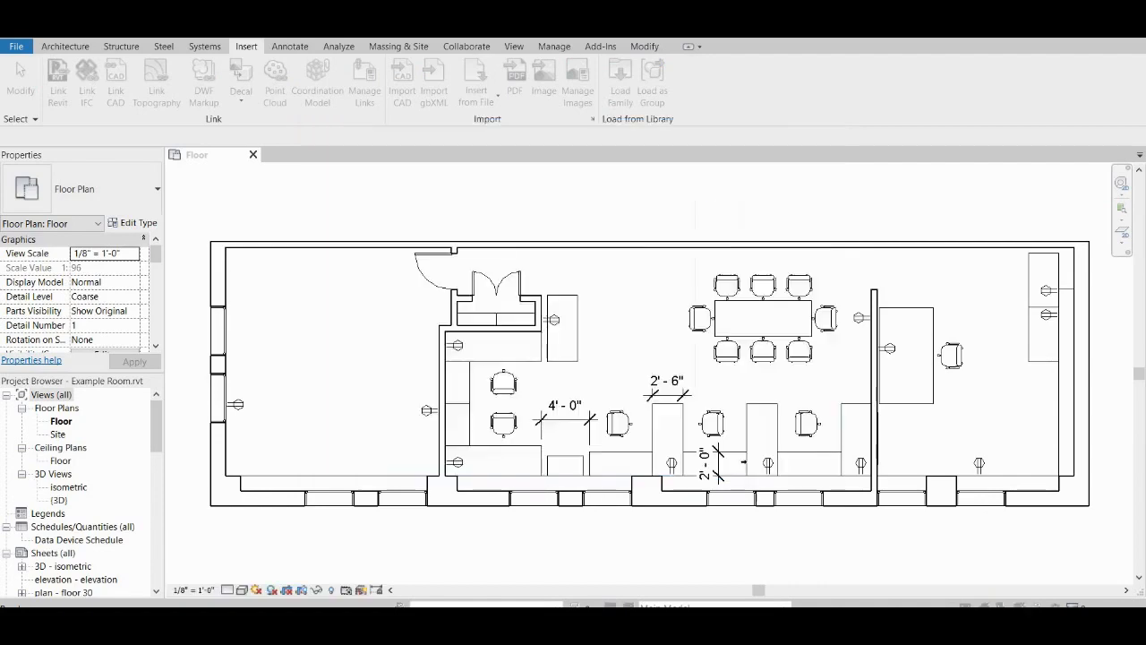
click(619, 81)
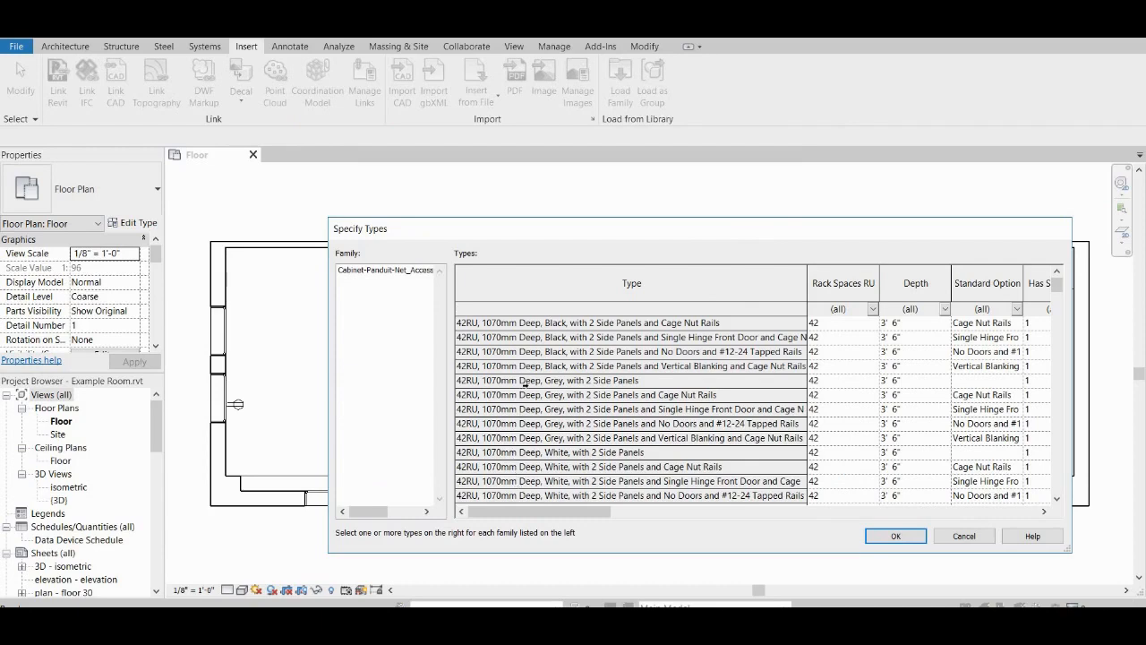
- Choose the Black and Grey 42RU 1070mm Deep 2-Side-Panel Cage Nut Rail types and load them
scroll(down, 3)
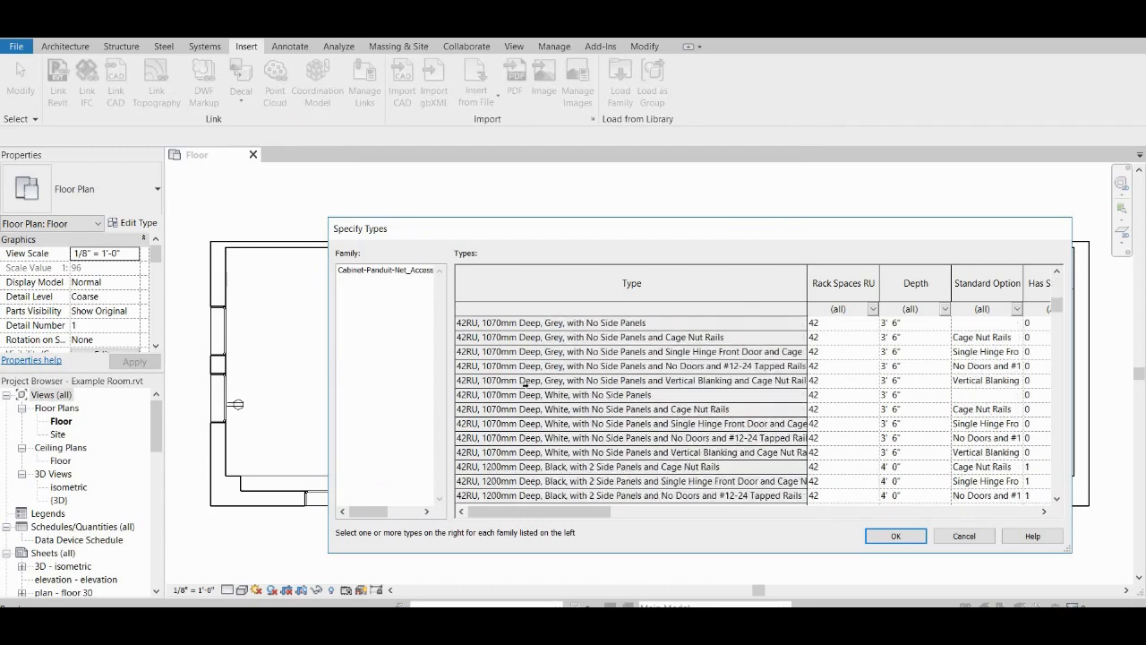
scroll(down, 3)
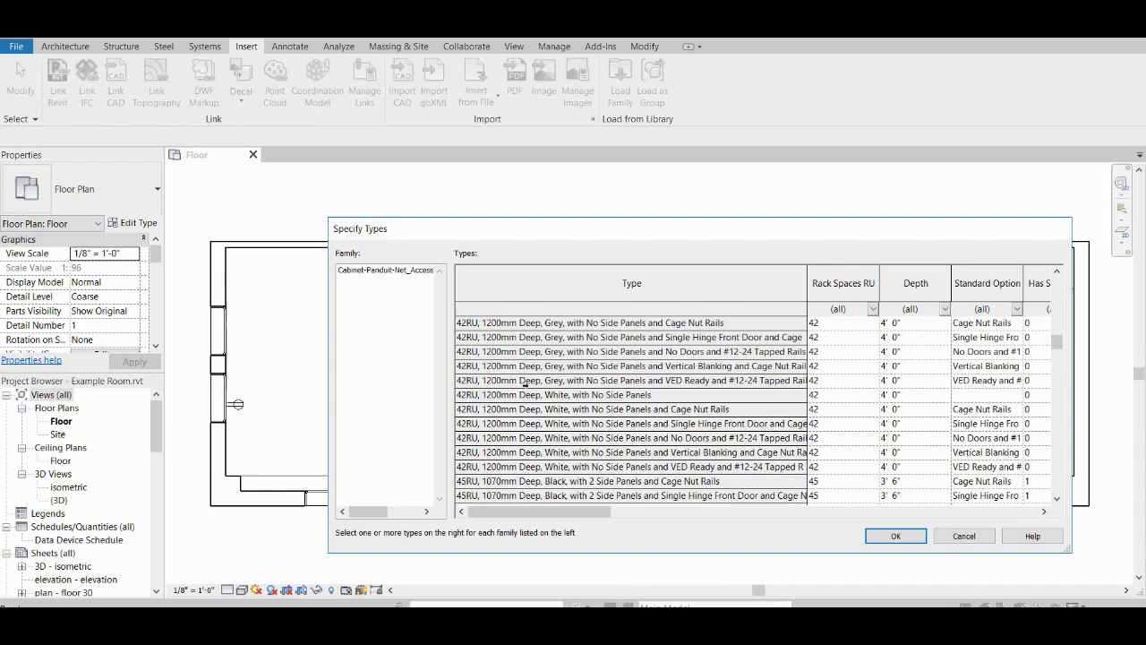
scroll(down, 3)
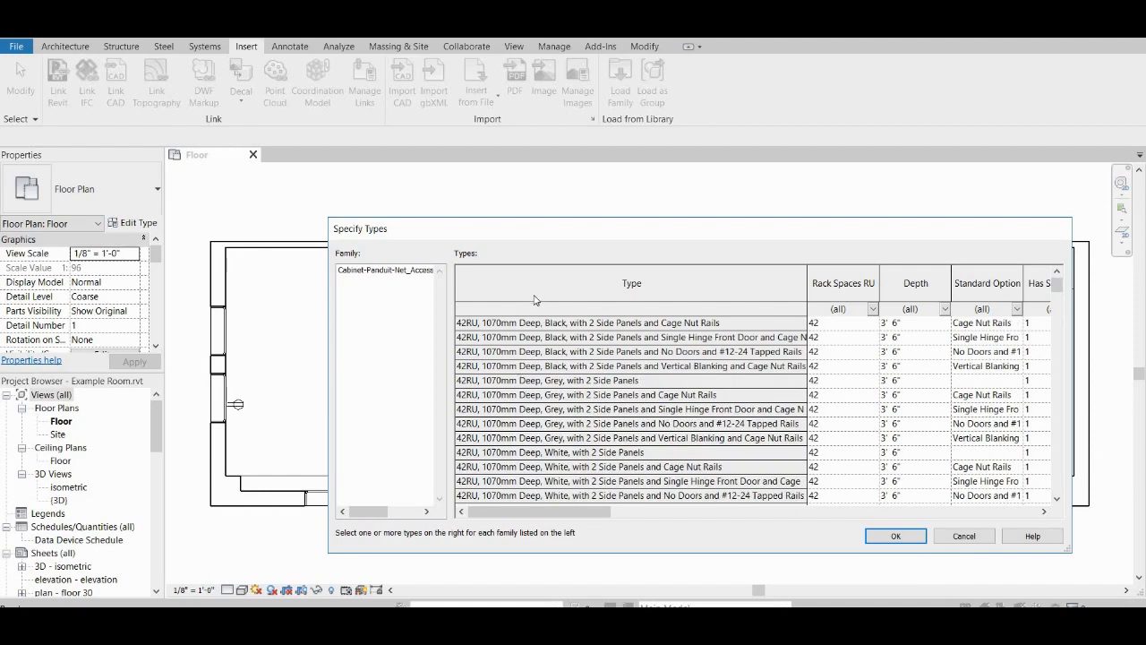
click(631, 323)
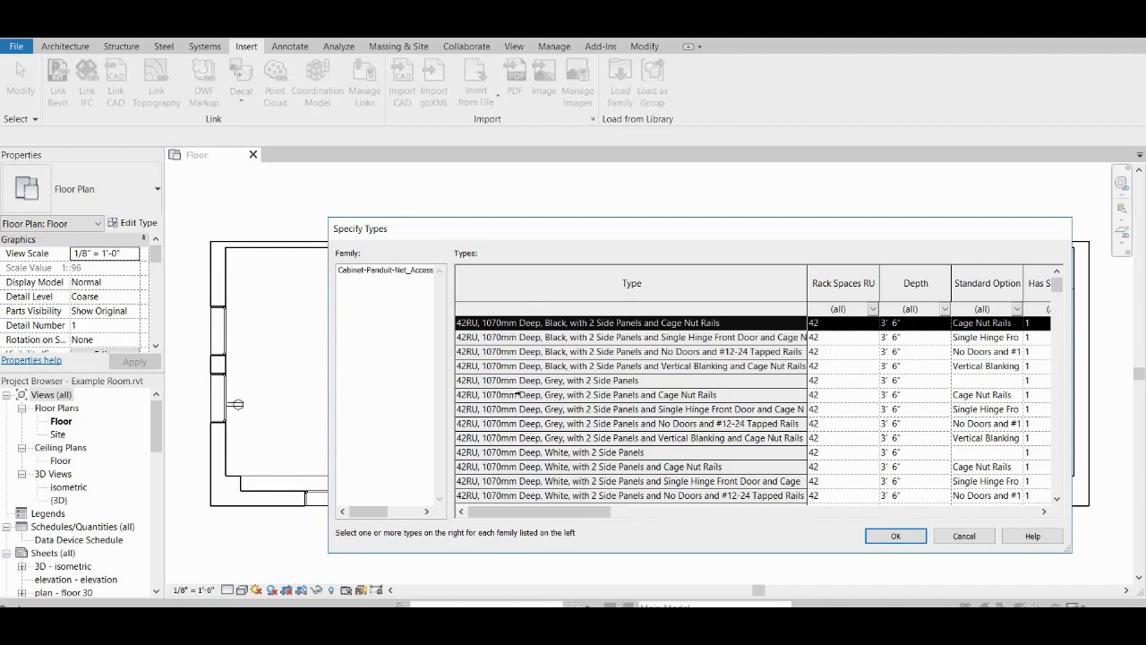
click(631, 394)
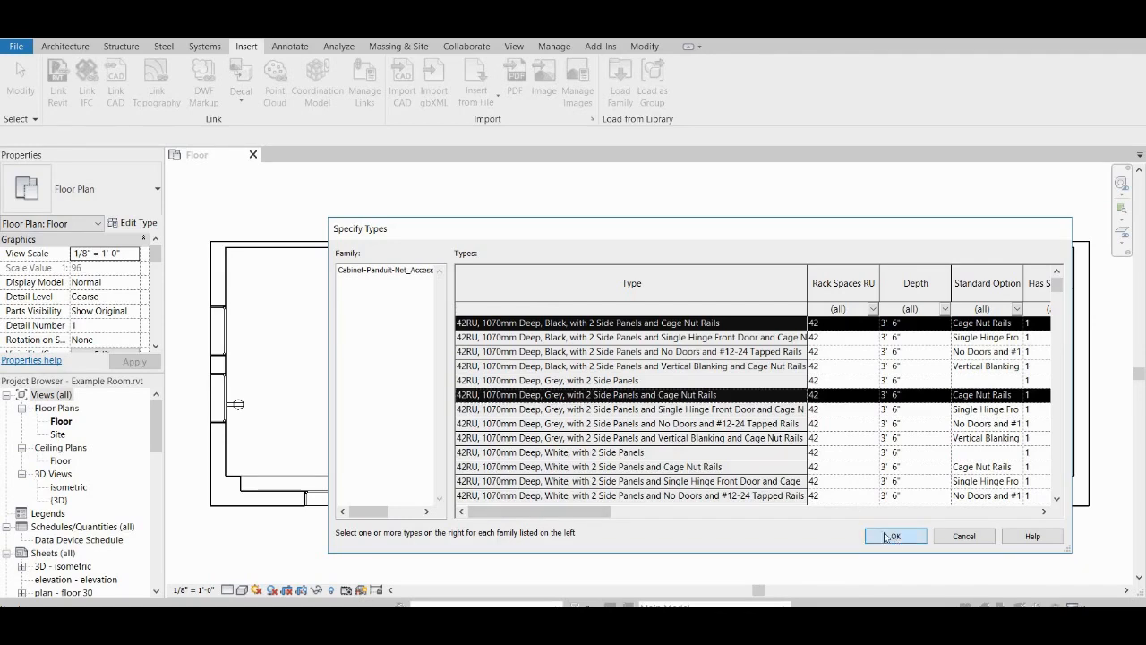
click(895, 534)
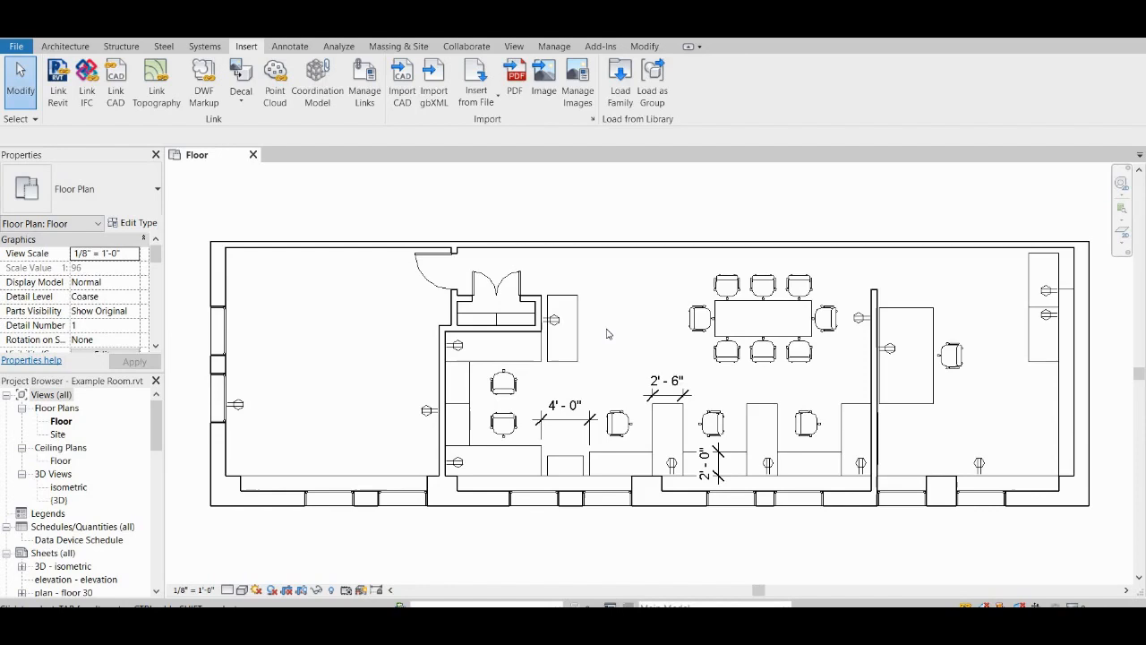
mouse_move(240, 365)
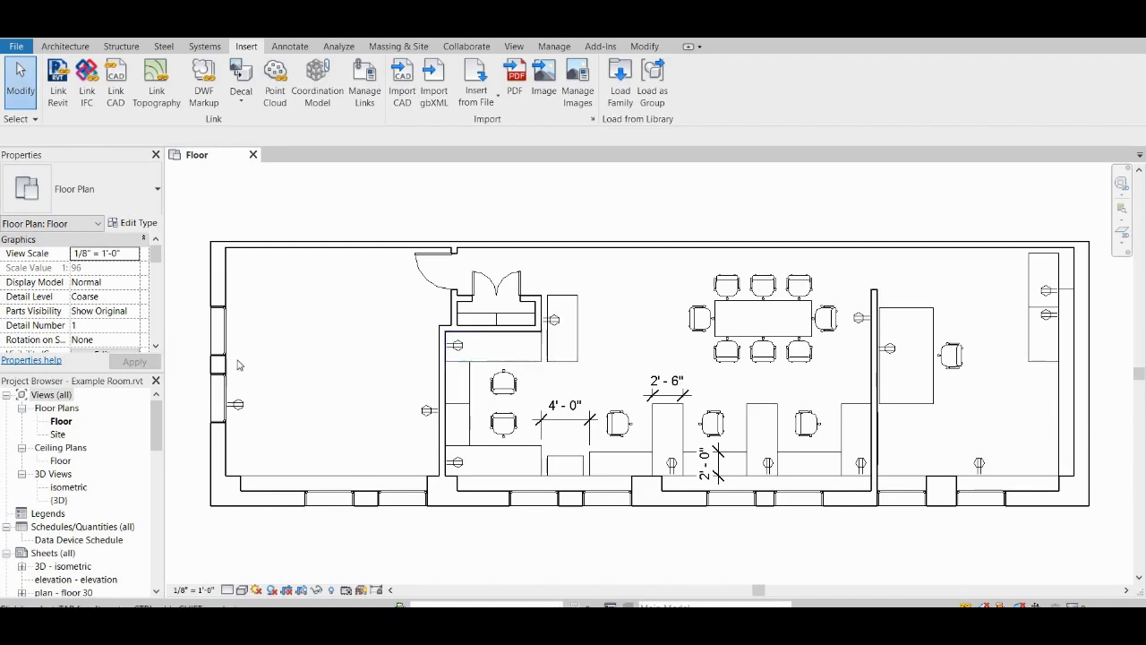
mouse_move(114, 387)
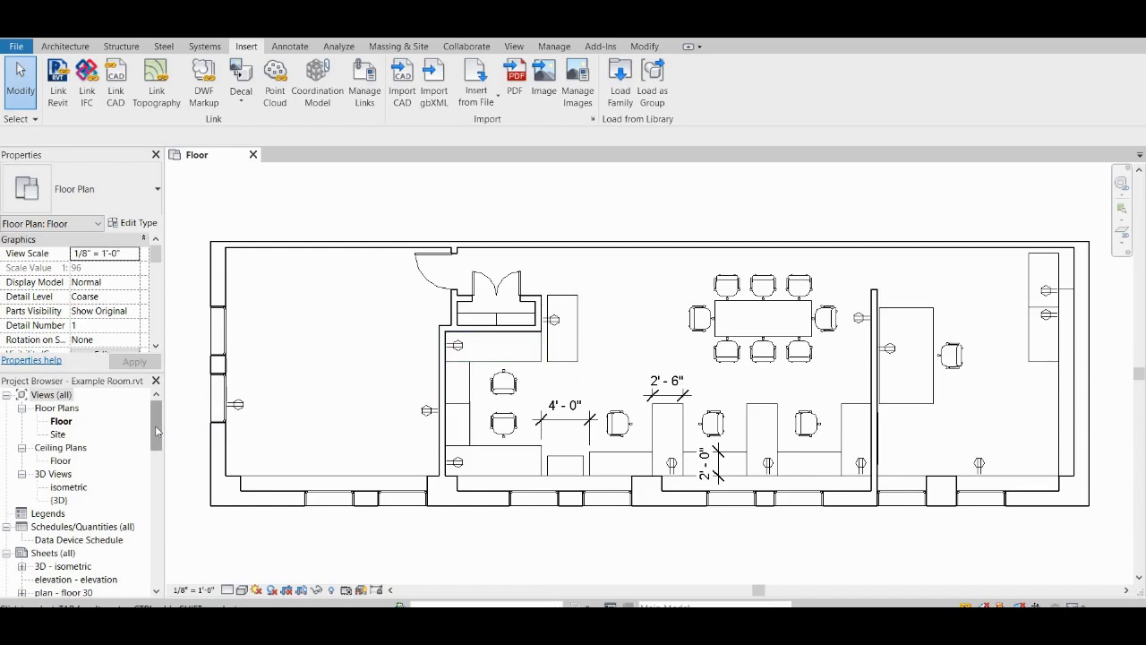
- Expand Data Devices in the Project Browser to list the Panduit cabinet family's two types
scroll(down, 3)
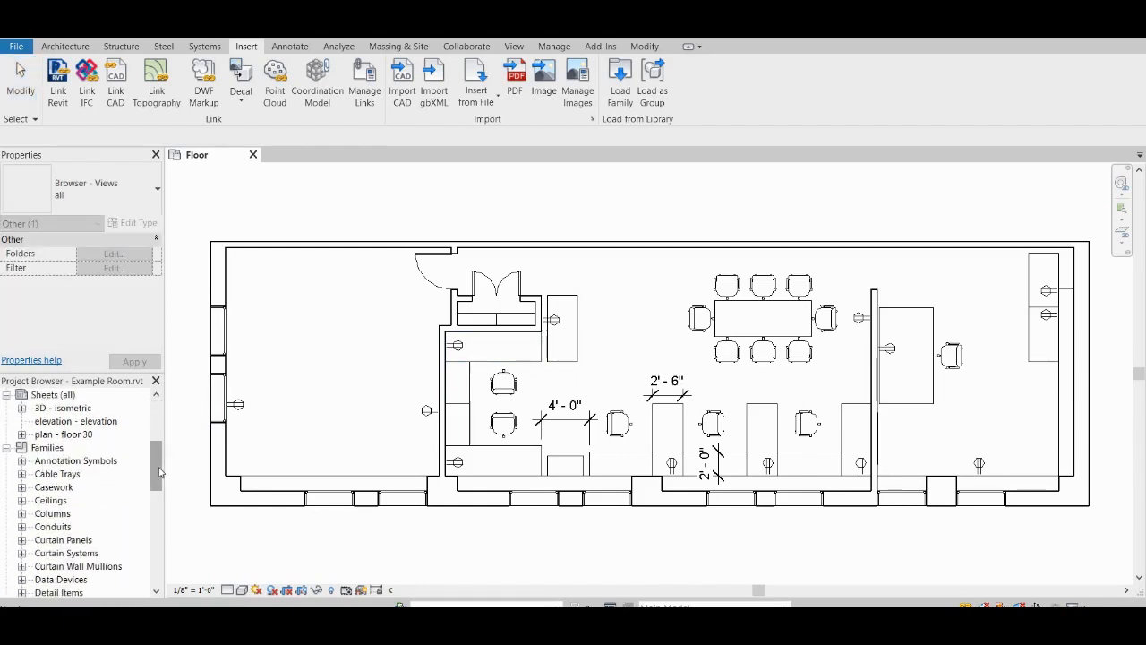
scroll(down, 3)
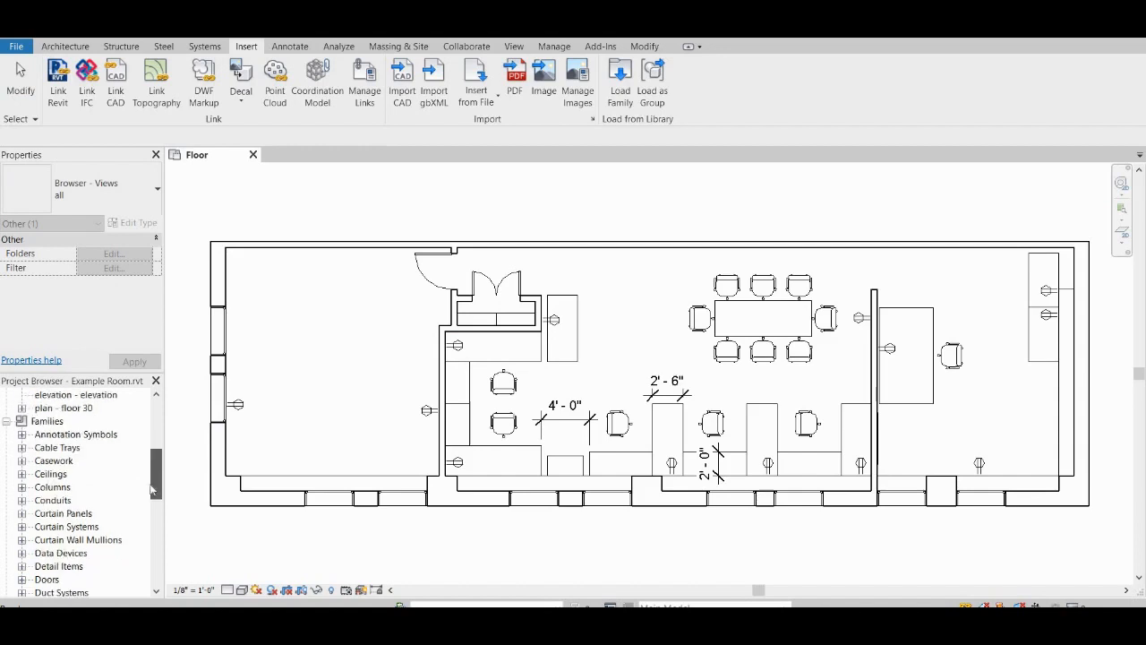
scroll(down, 3)
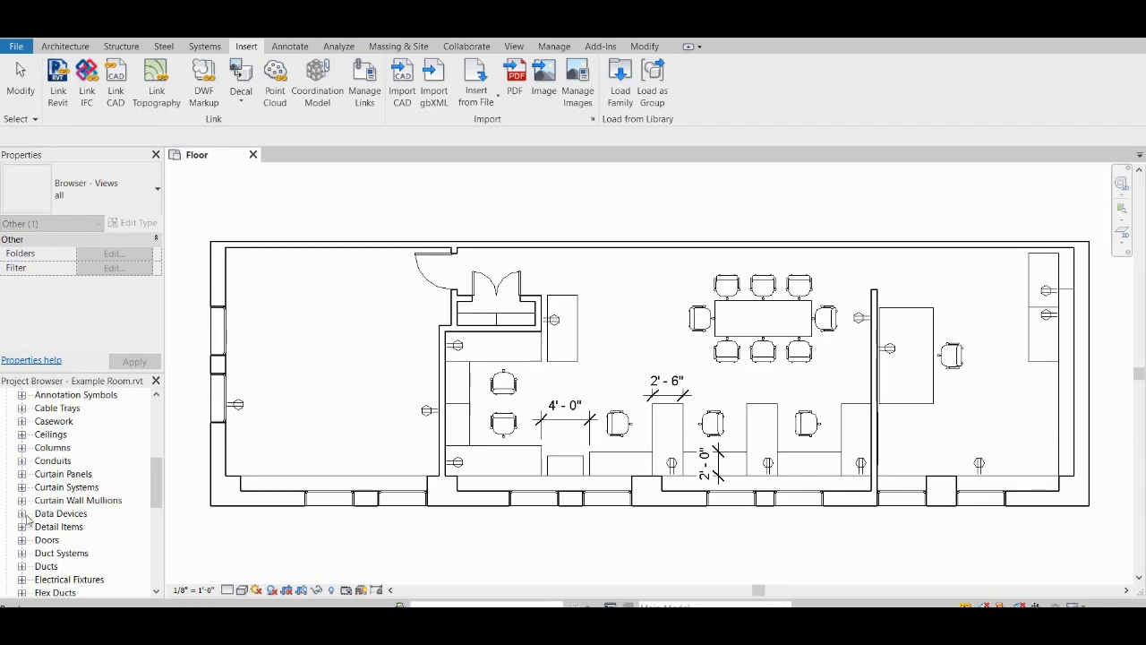
click(23, 512)
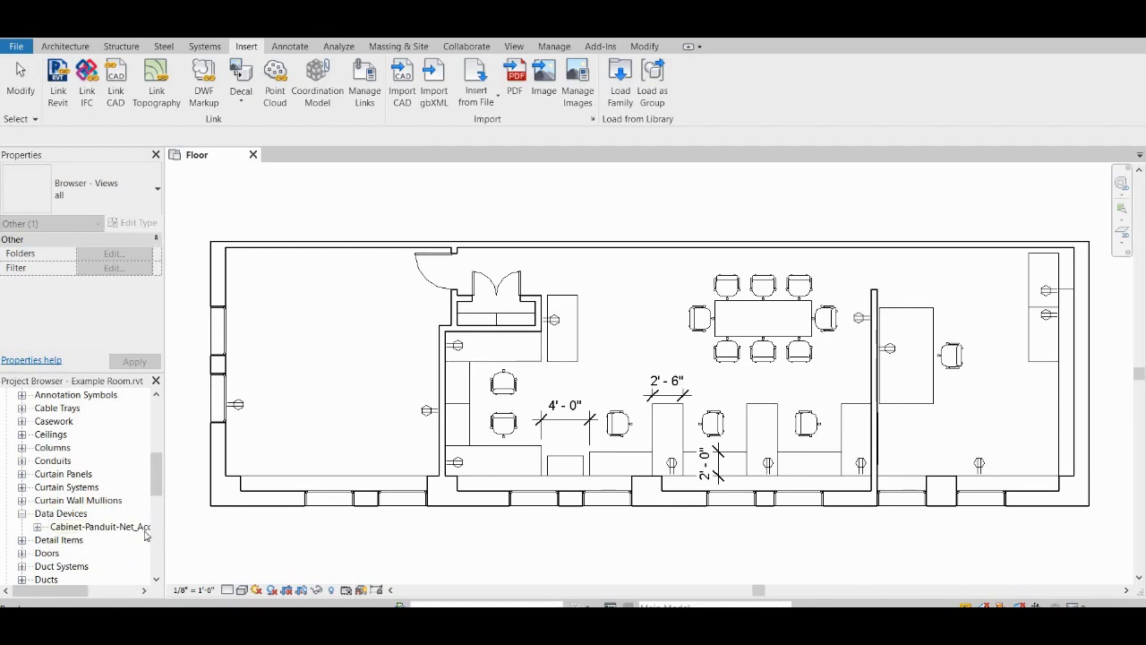
double_click(99, 526)
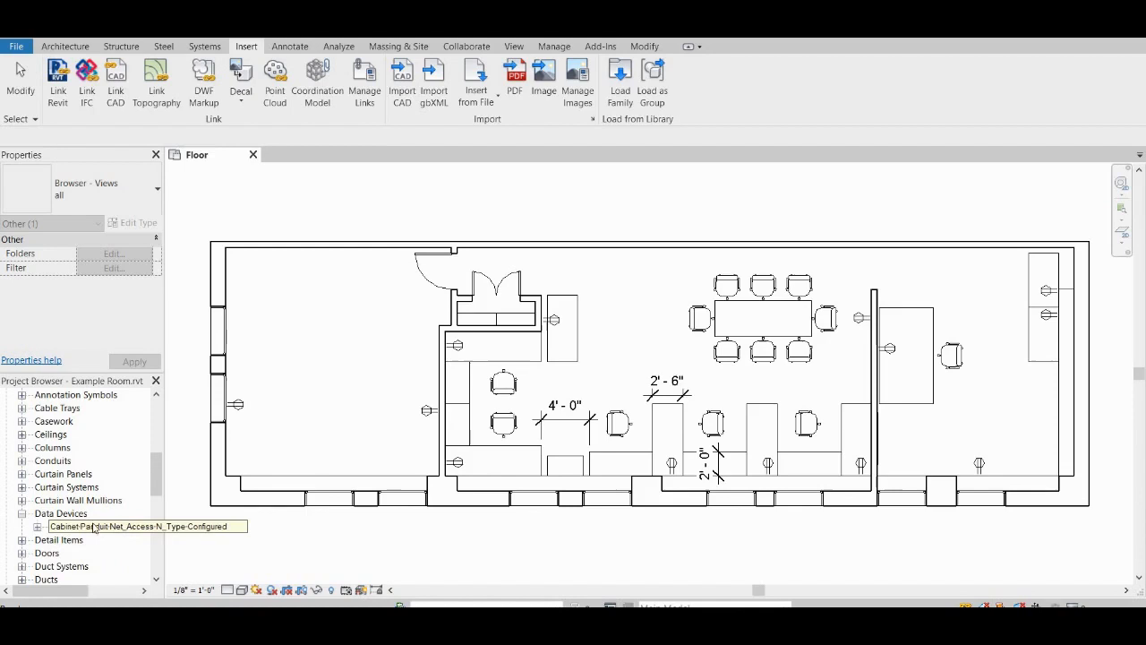
click(36, 527)
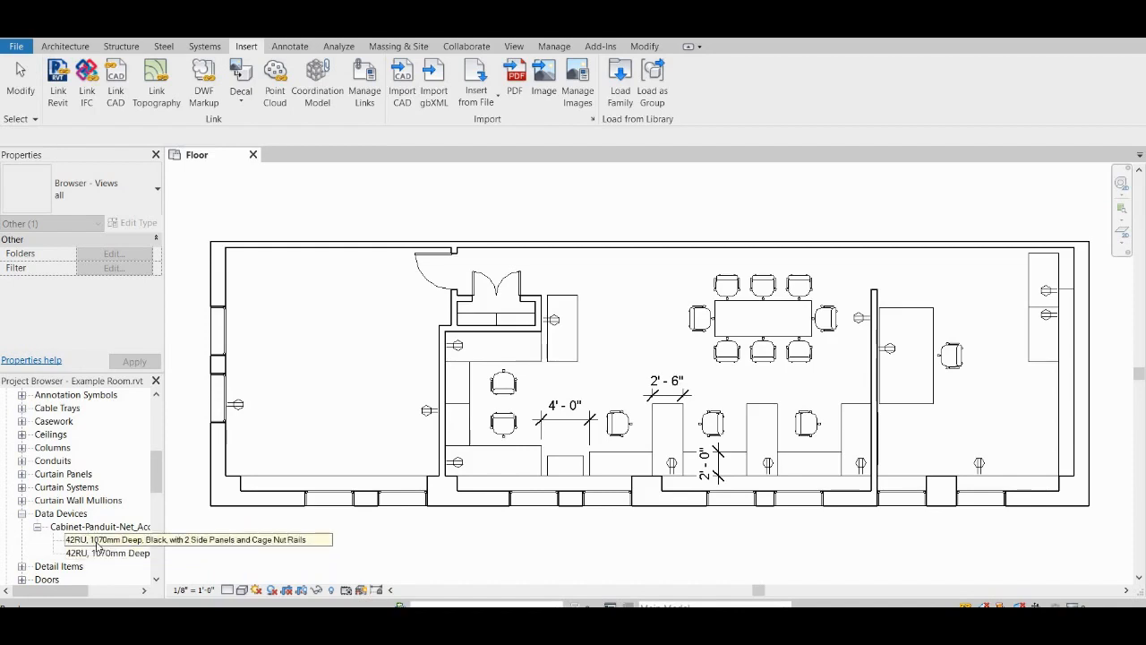
- Place the Black Panduit 42RU cabinet type in the floor plan, then make the Grey type active
click(108, 539)
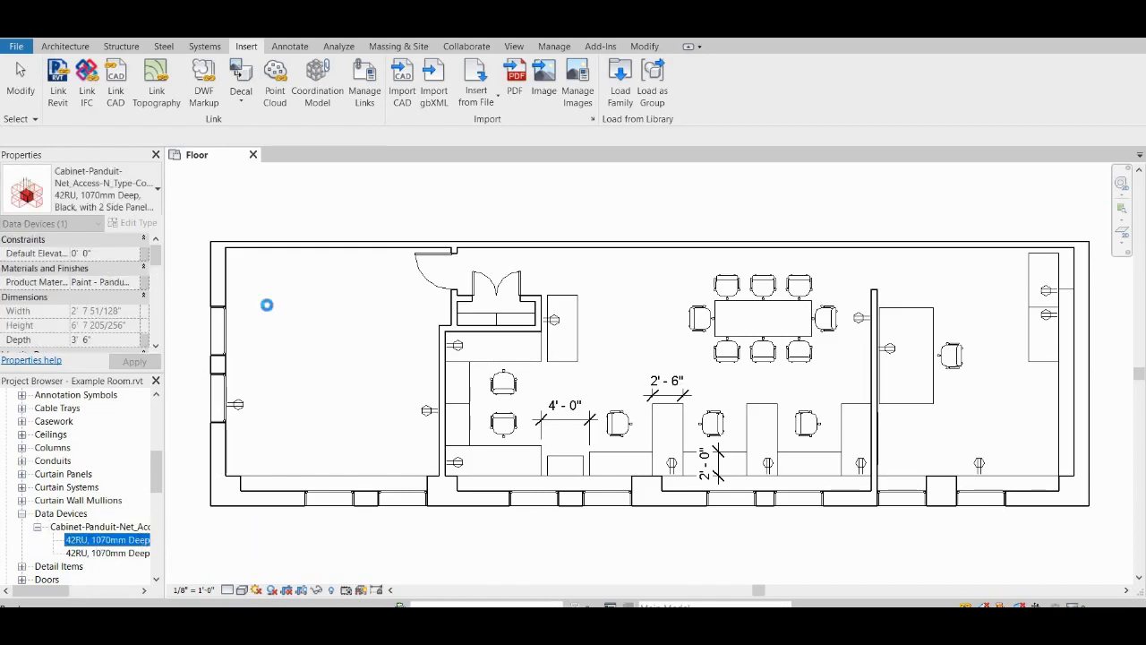
click(267, 304)
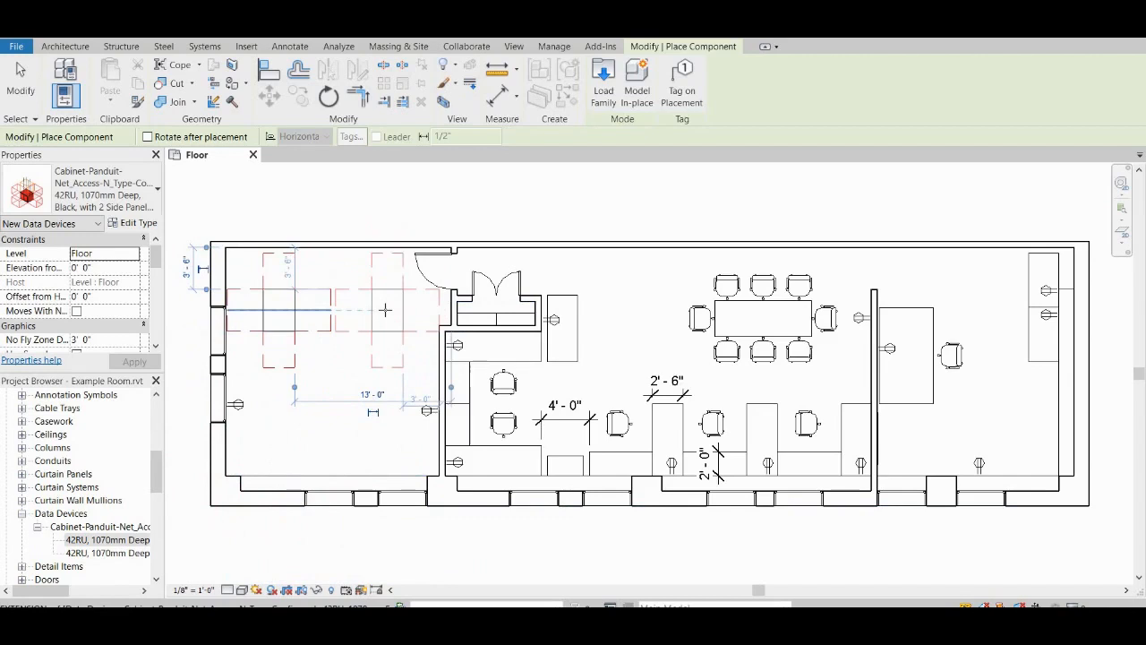
mouse_move(385, 309)
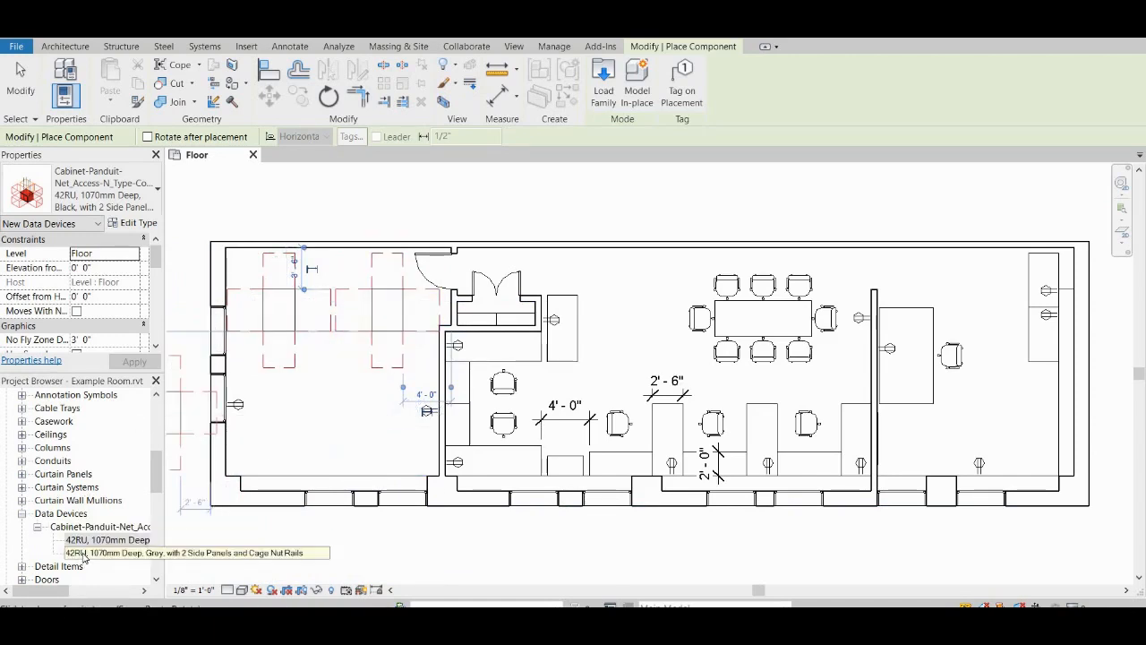
click(247, 46)
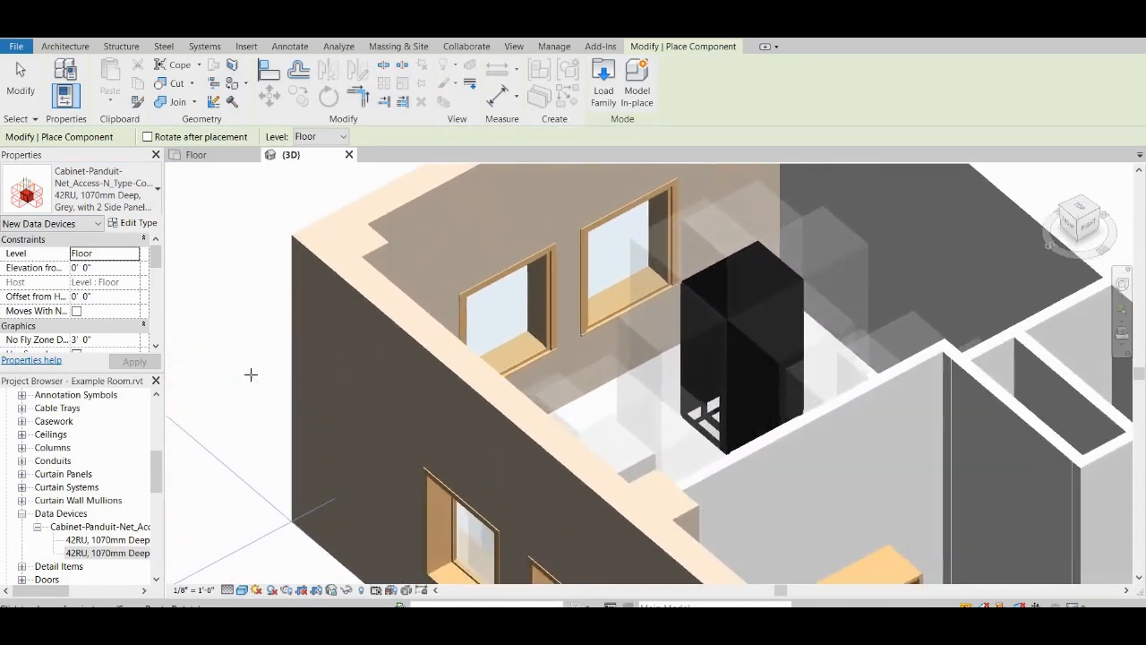
- Zoom in on the placed cabinets and their dashed clearance zones in the 3D view
scroll(up, 3)
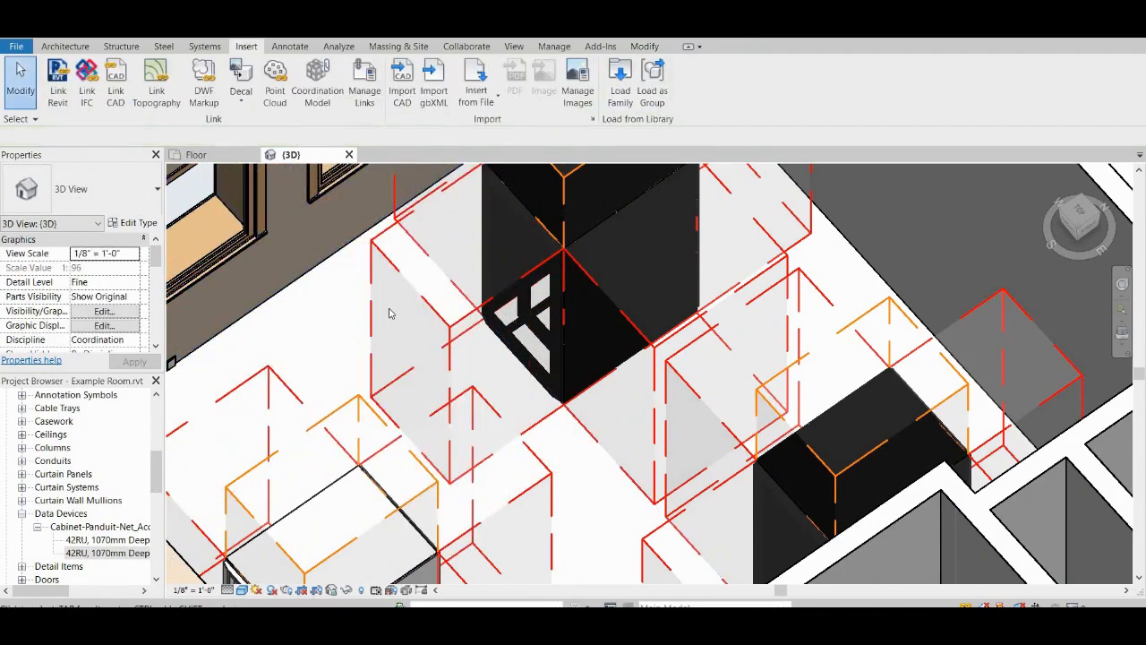
mouse_move(326, 301)
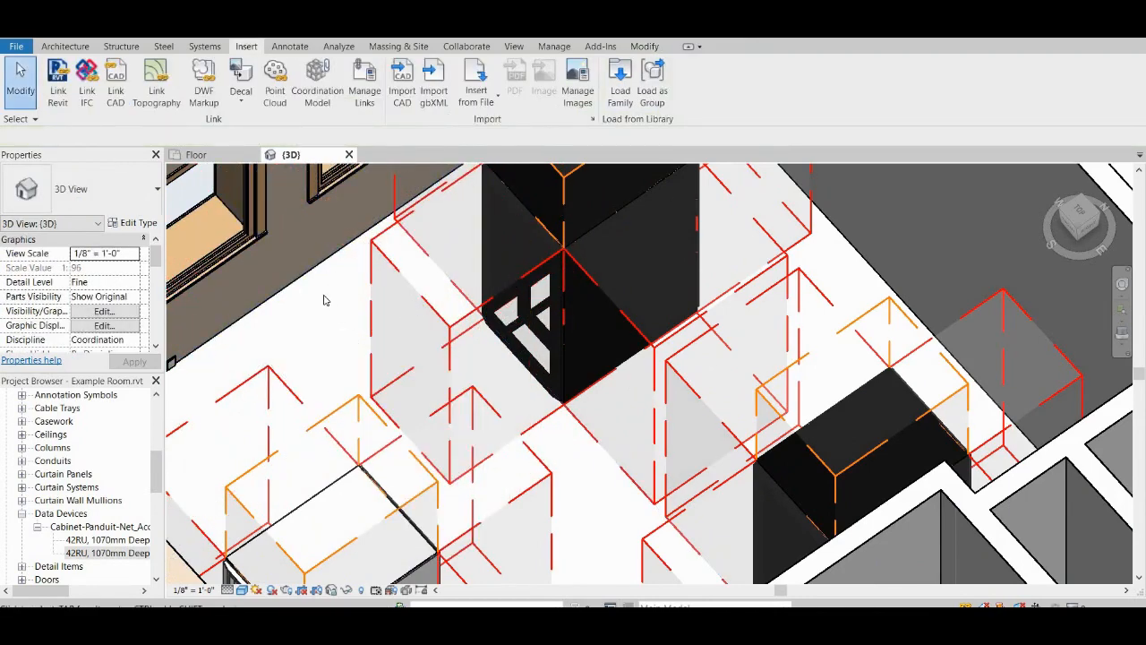
mouse_move(297, 278)
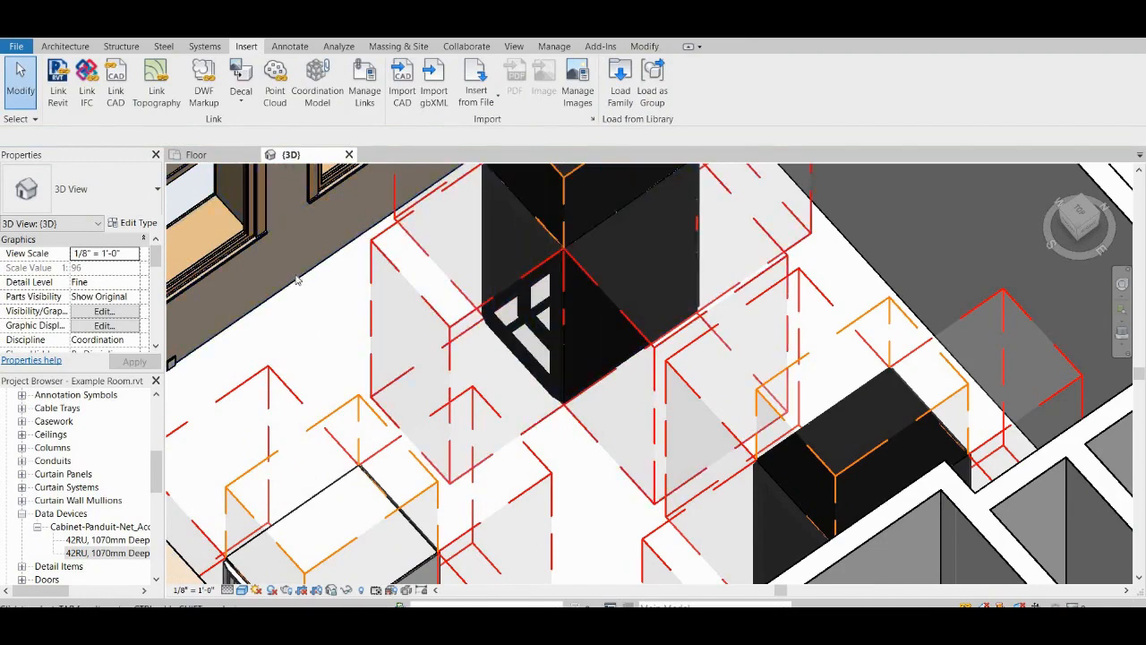
mouse_move(297, 308)
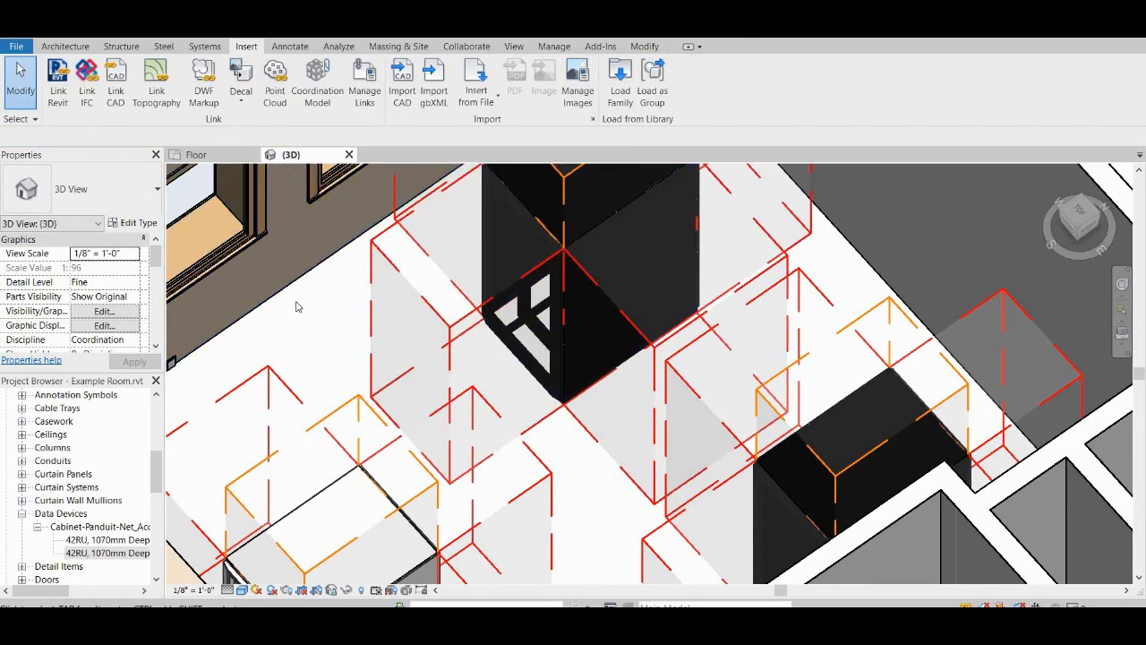
- Review the black cabinet's Properties, including clearance zone settings and part number N8212BC, then deselect it
click(587, 236)
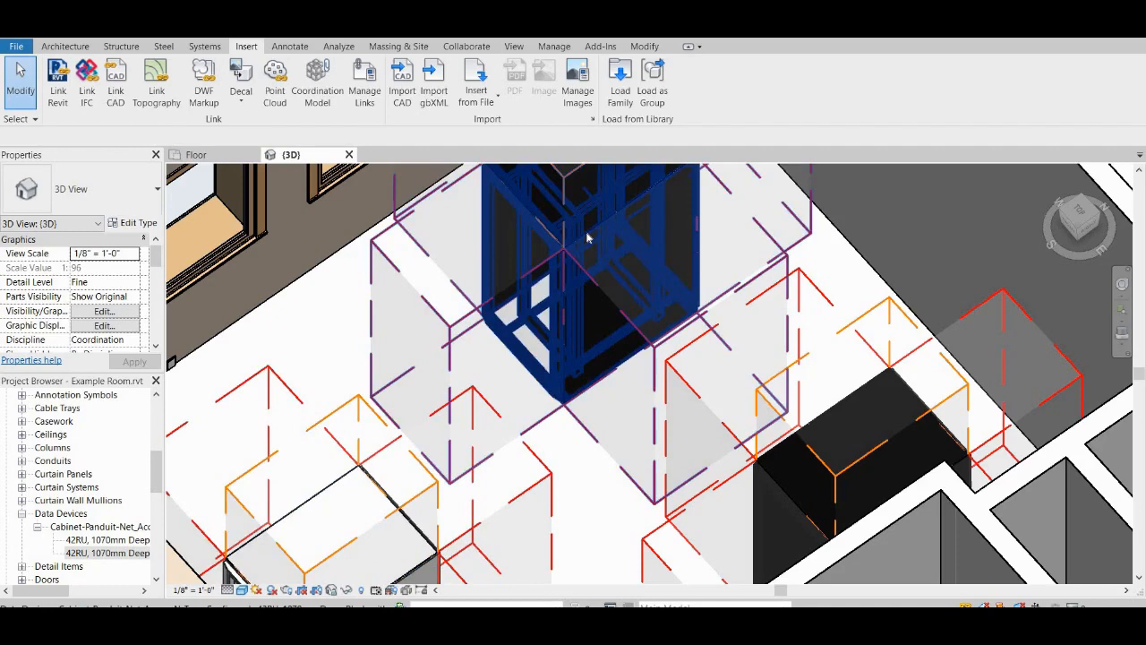
click(587, 237)
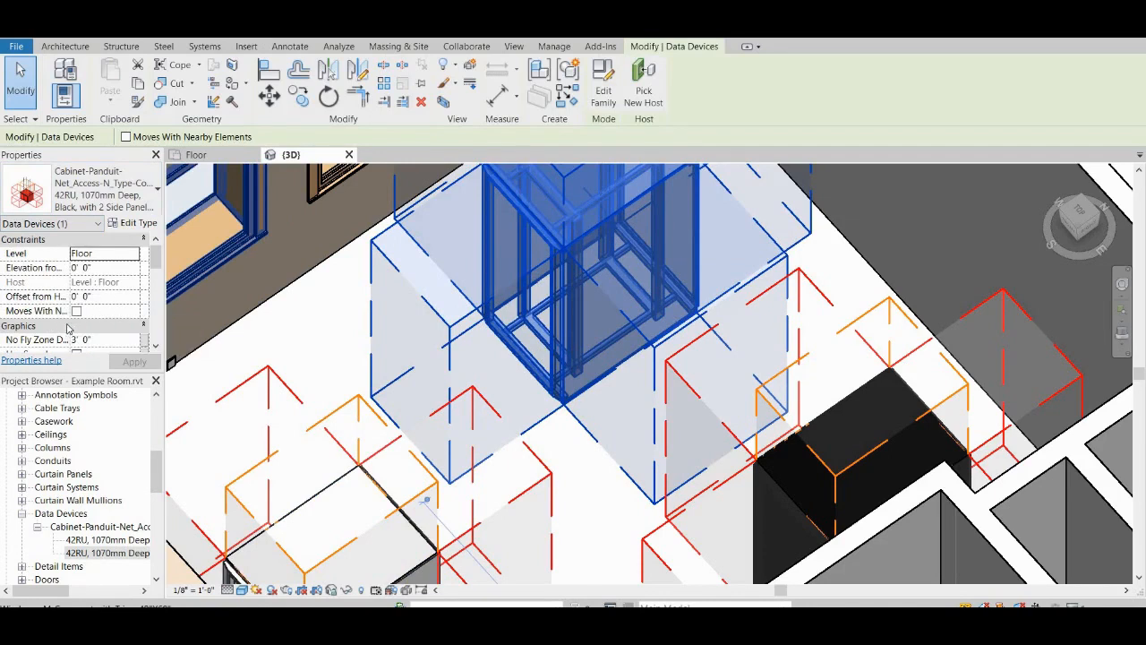
mouse_move(104, 311)
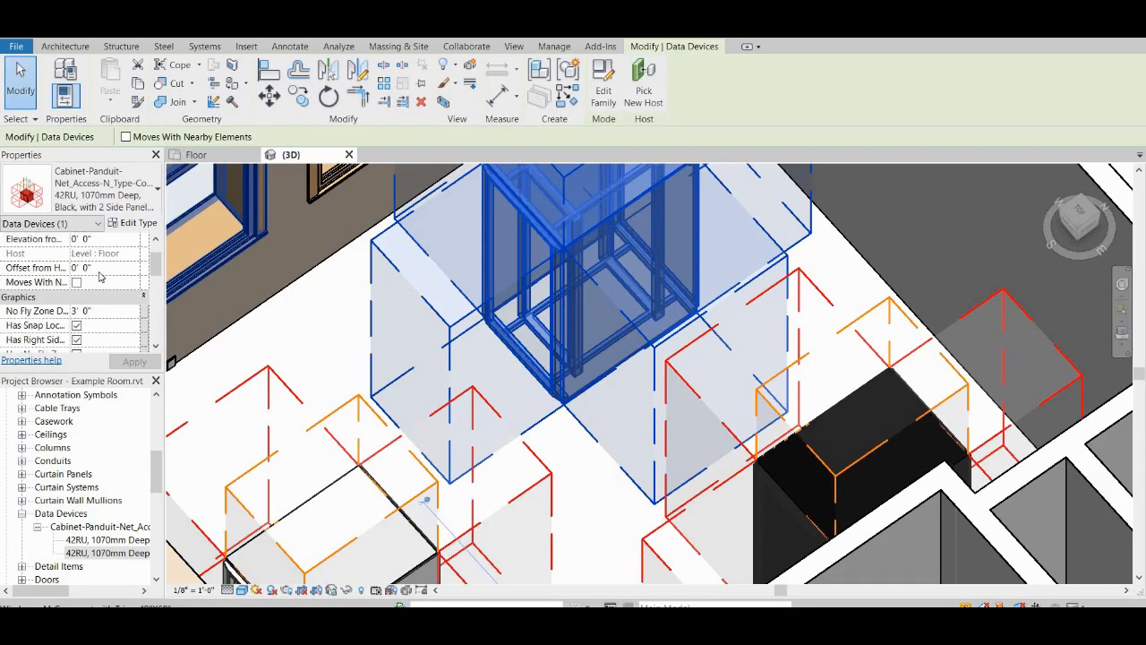
scroll(down, 3)
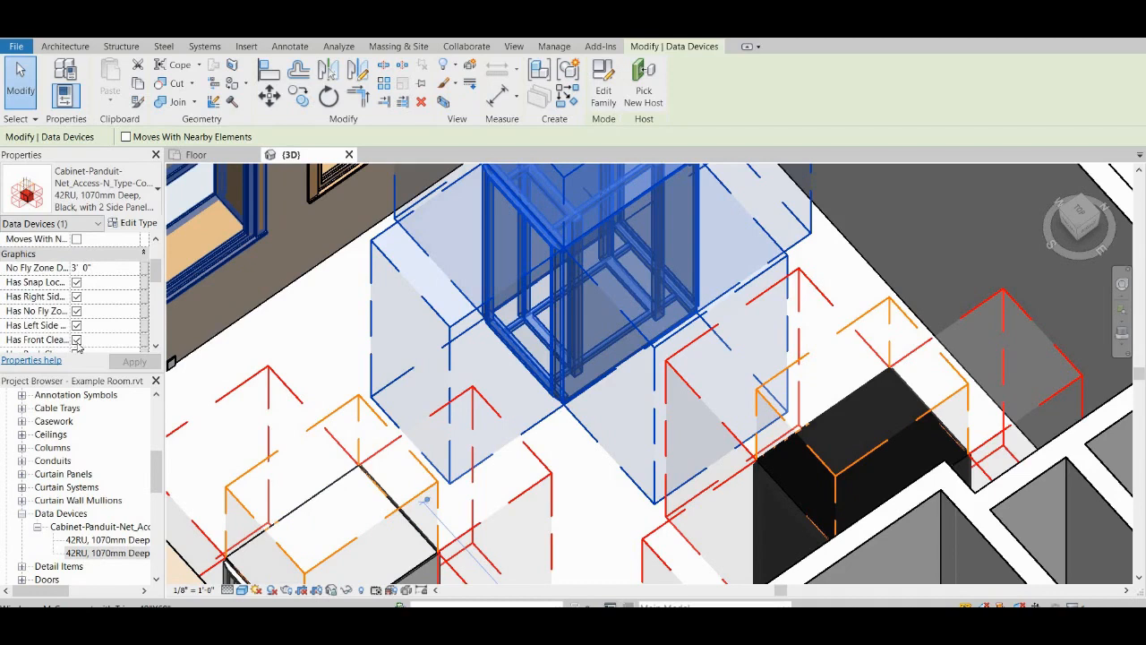
scroll(down, 3)
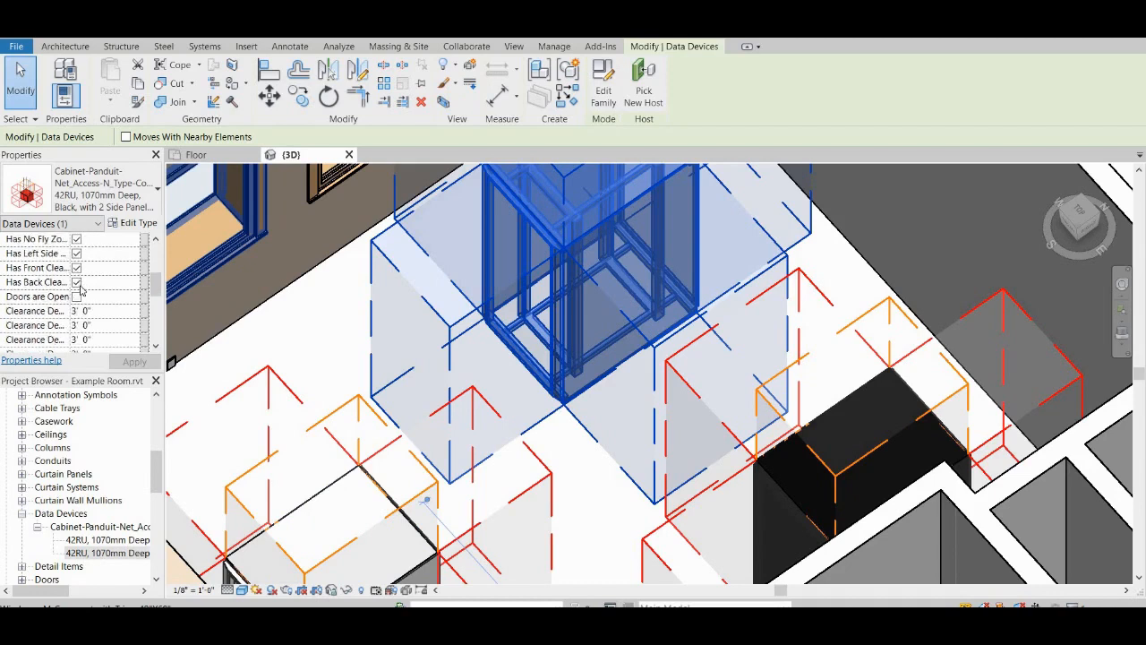
scroll(down, 3)
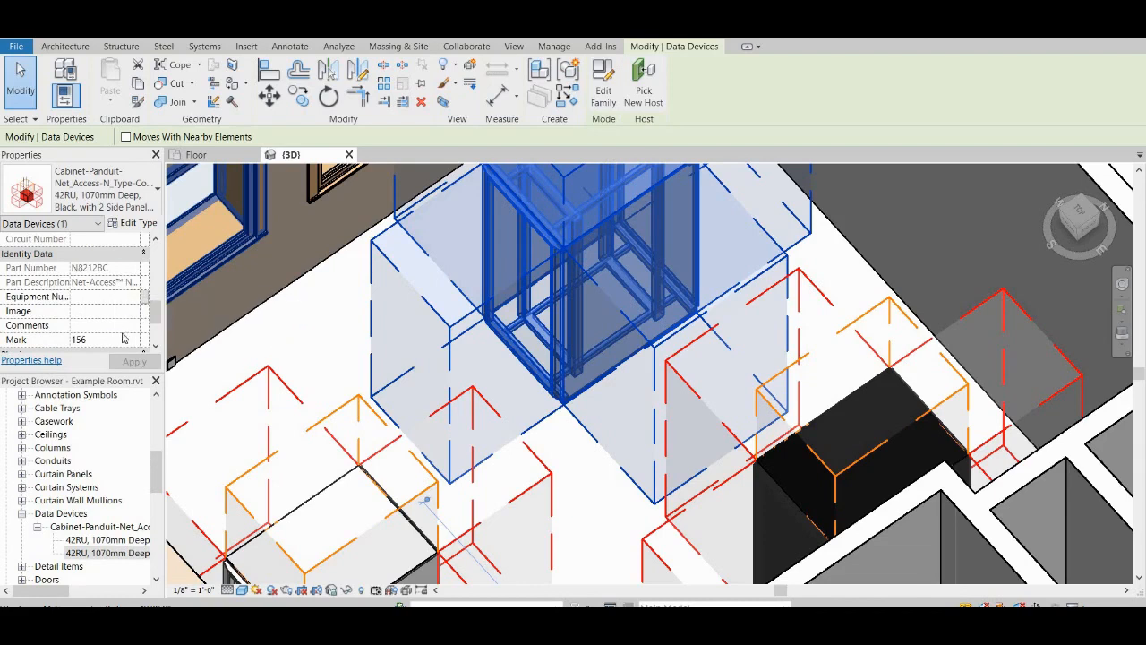
scroll(down, 3)
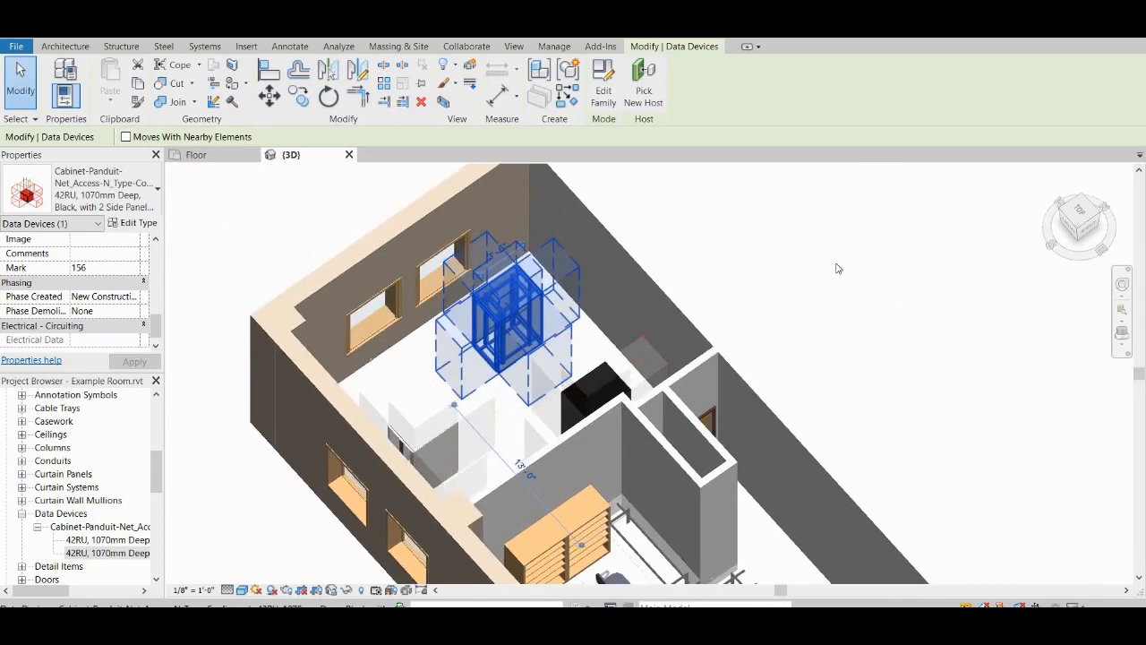
click(245, 47)
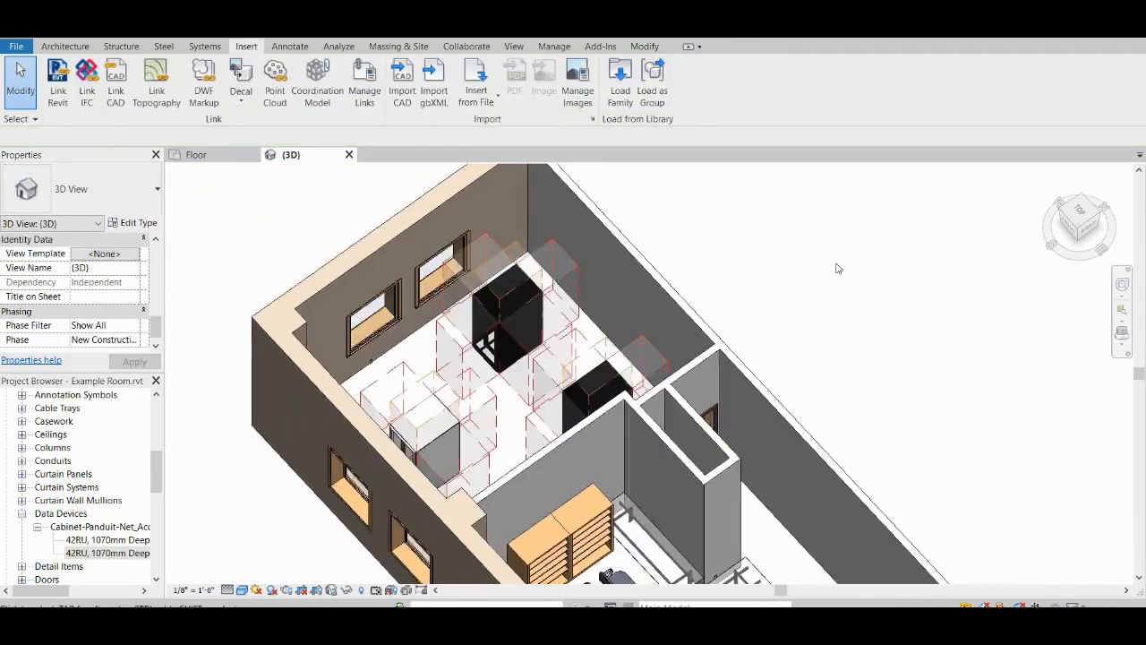